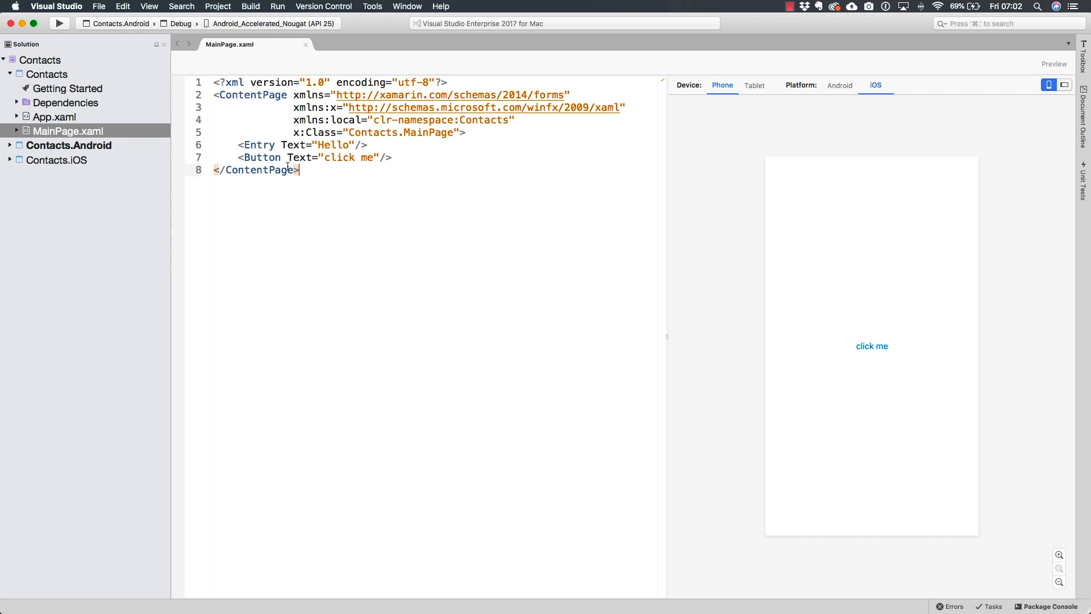
Add a blank line in MainPage.xaml after the page attributes, above the Entry and Button
double_click(263, 157)
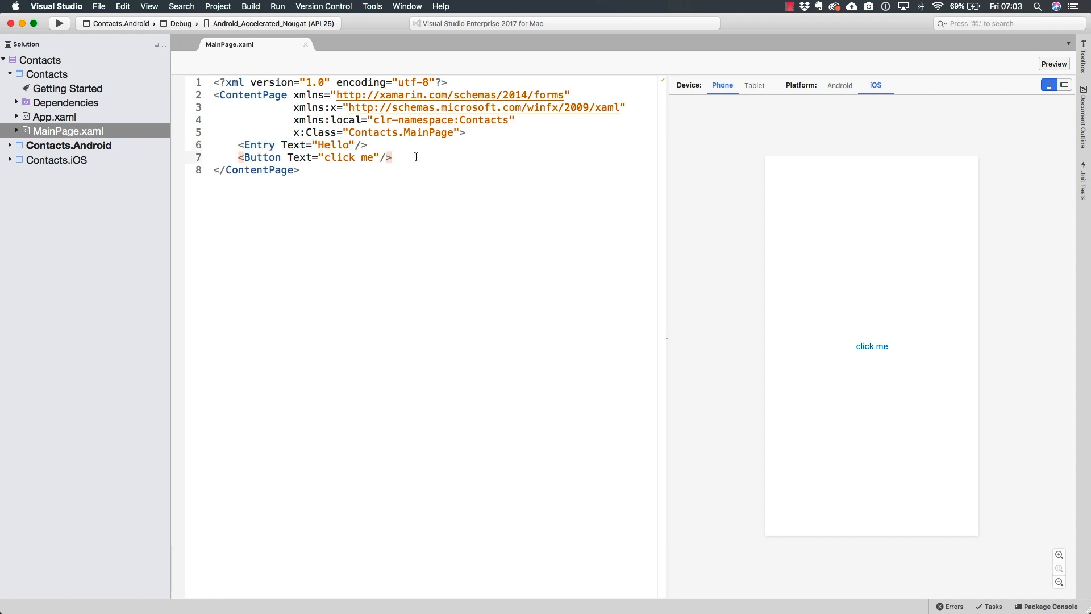
triple_click(314, 157)
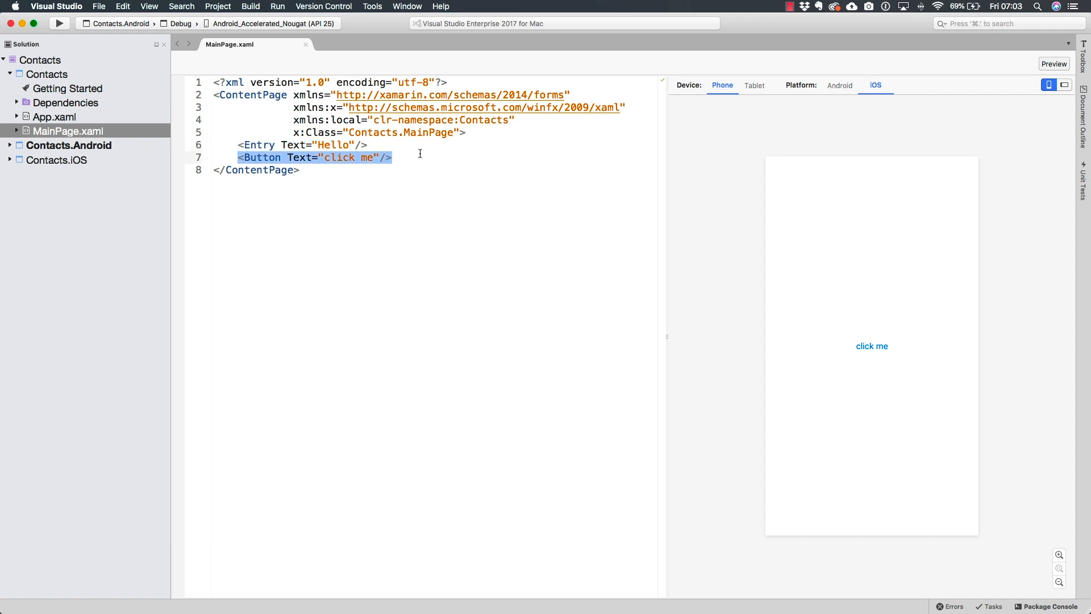
click(302, 144)
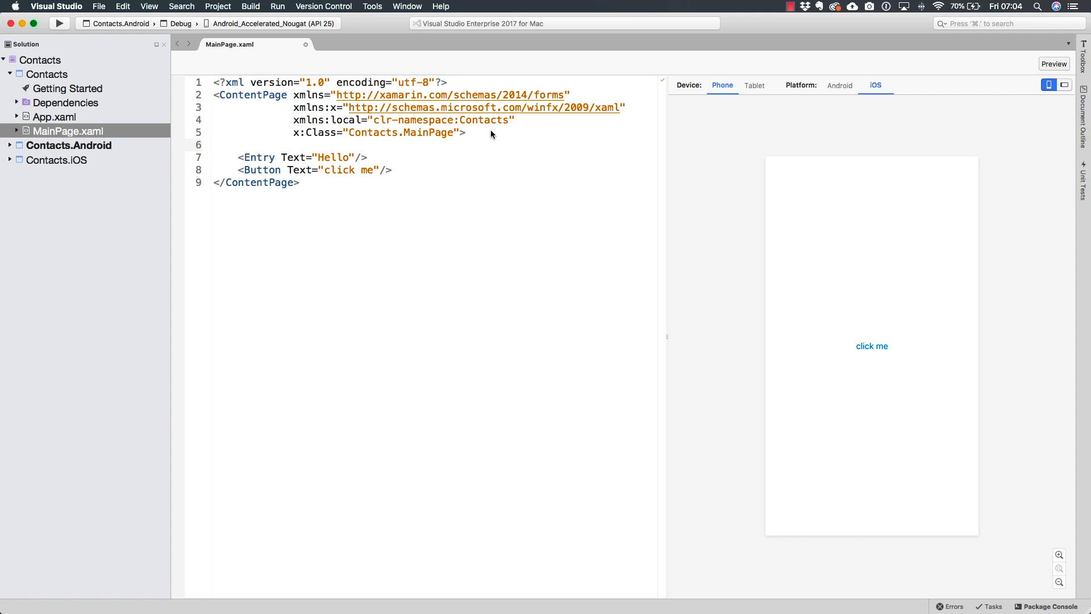
Add an empty <StackLayout> element with its tags on separate lines
text(<StackLayout></StackLayout>)
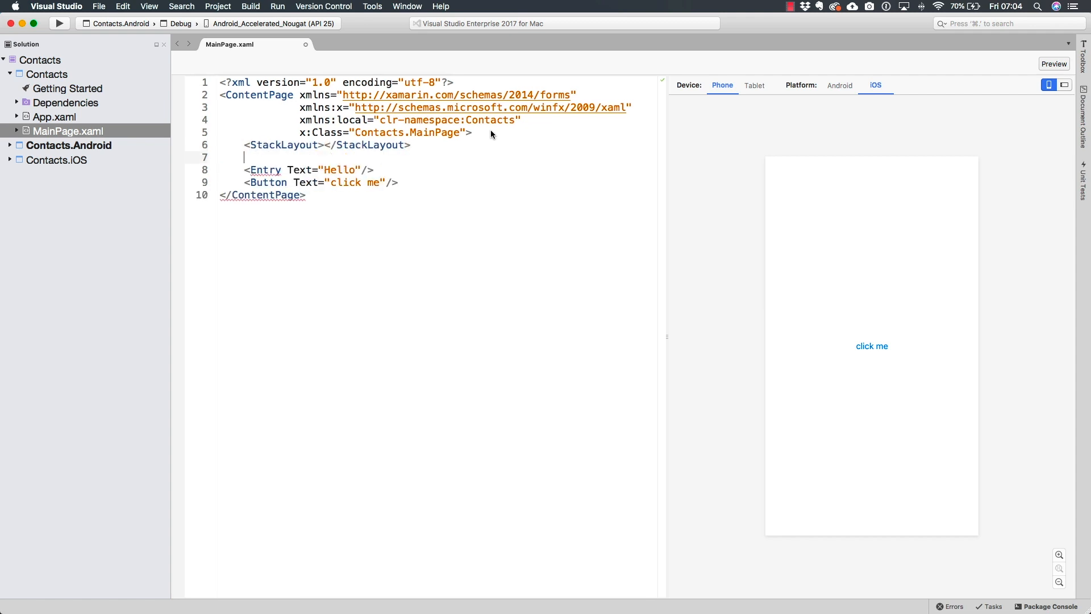
click(322, 144)
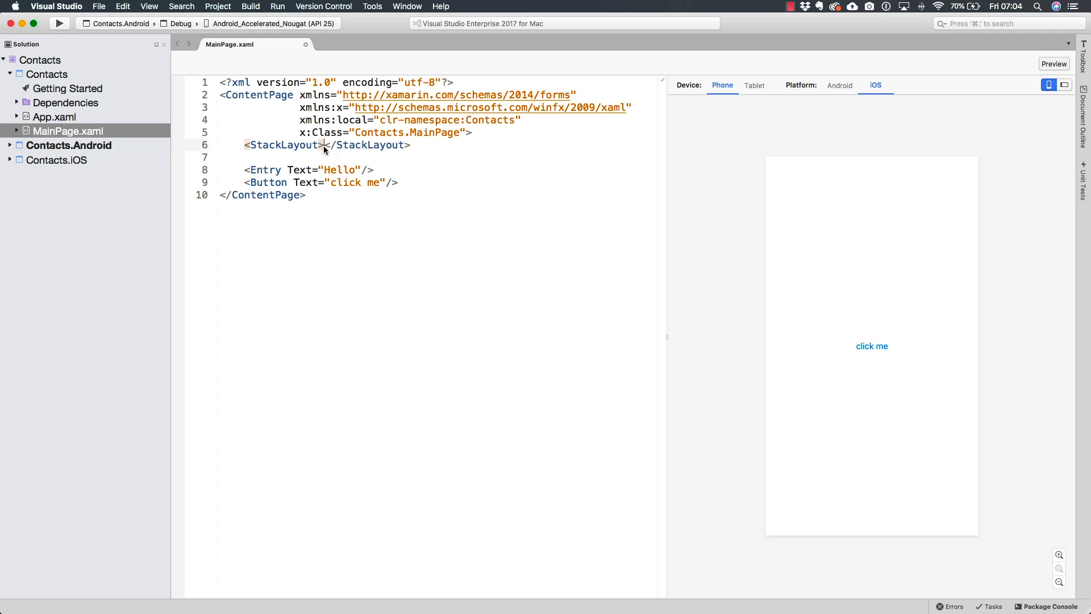
key(Return)
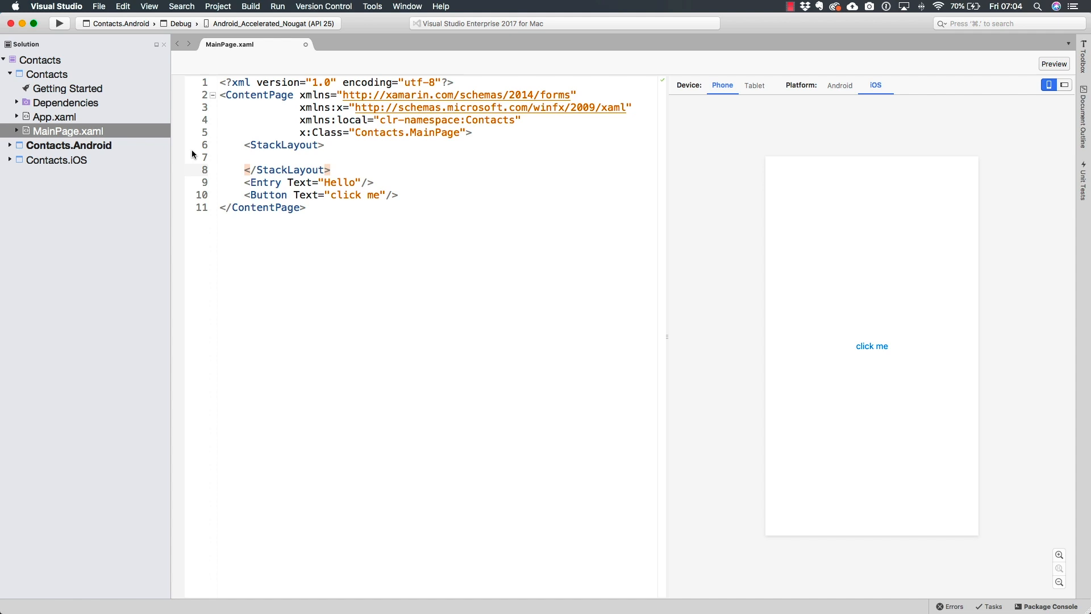
Cut the Entry and Button lines out of the page, leaving the StackLayout empty
double_click(283, 144)
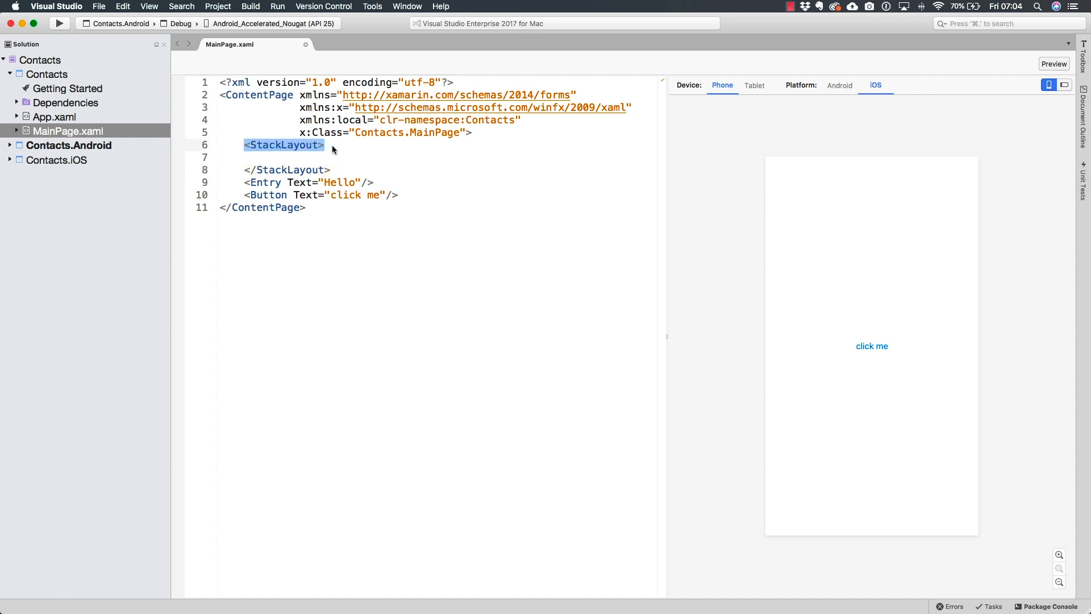
click(286, 170)
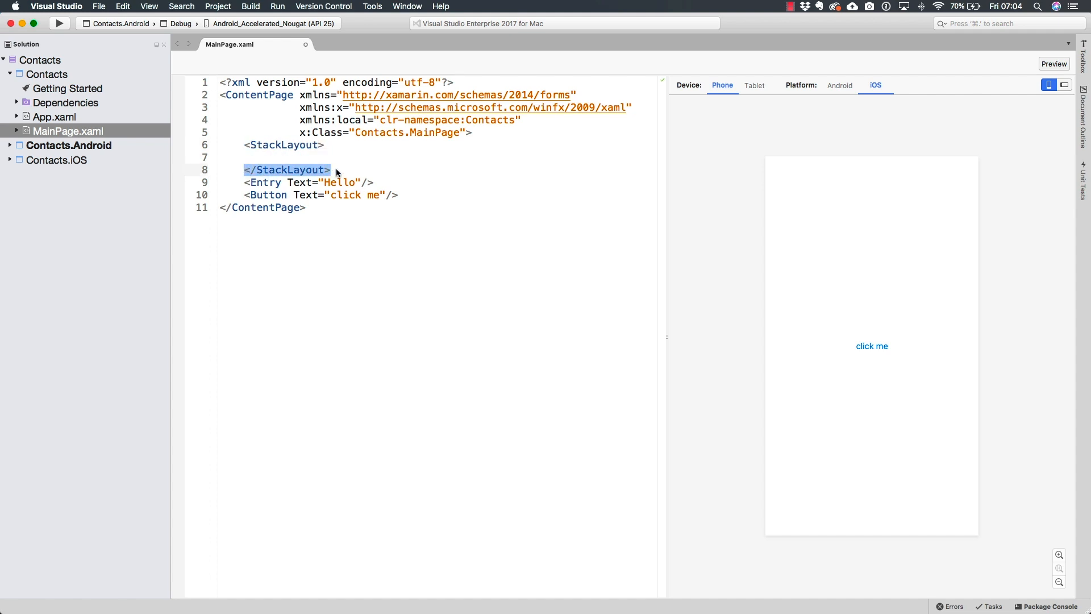
click(314, 169)
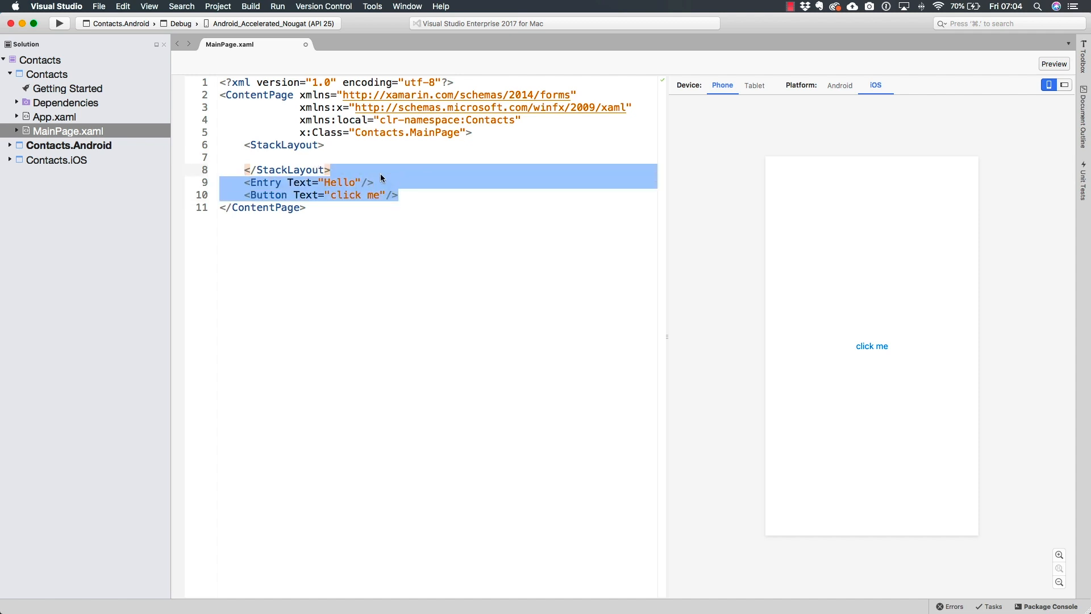
key(Delete)
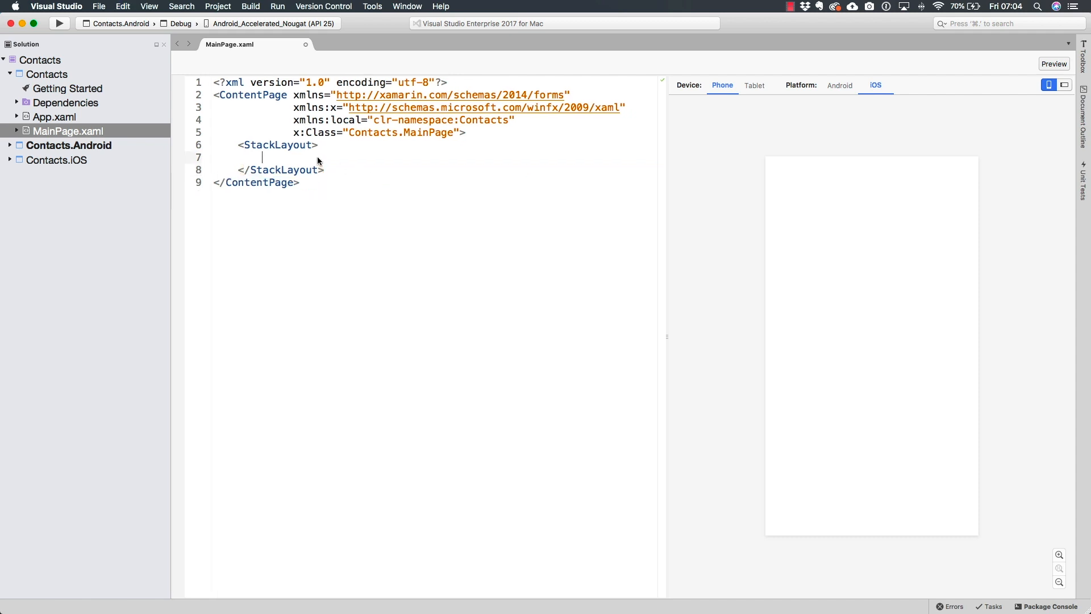
Paste the Hello Entry and click me Button inside the StackLayout and reformat the indentation
text(<Entry Text="Hello"/>)
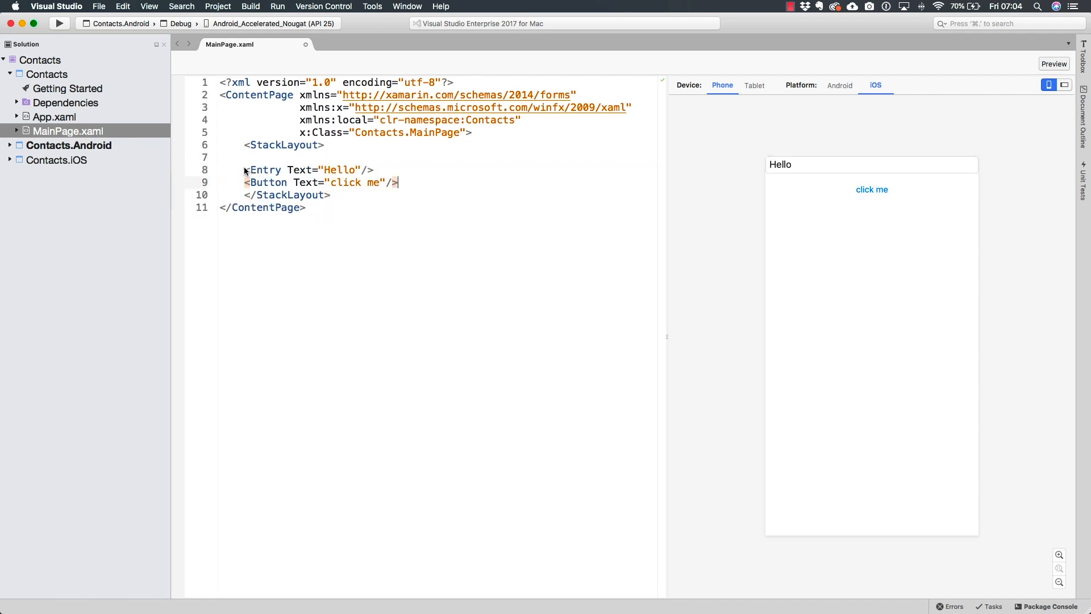
key(Backspace)
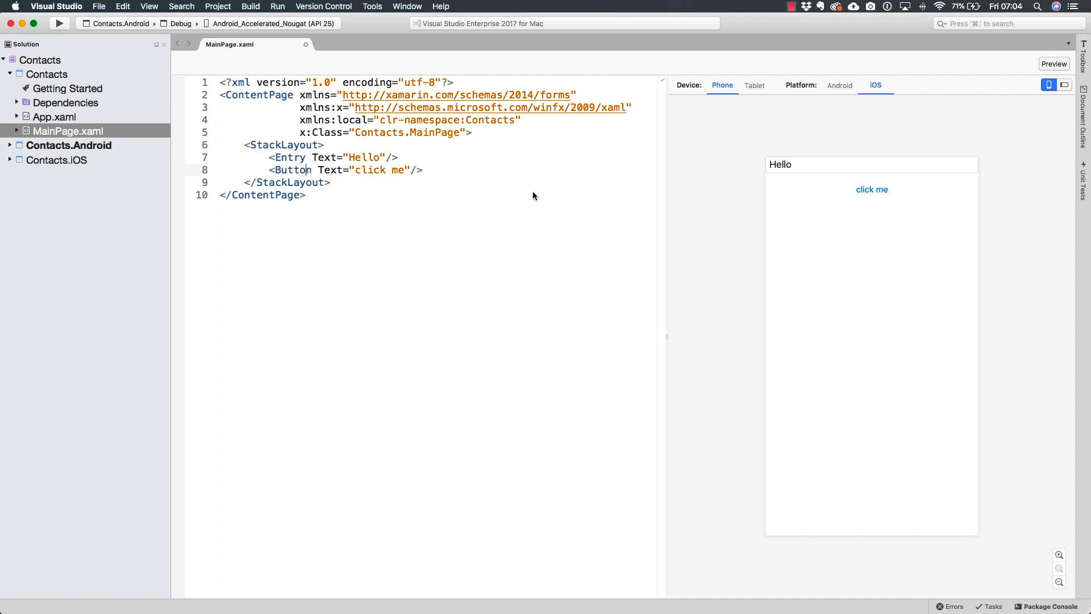
mouse_move(510, 191)
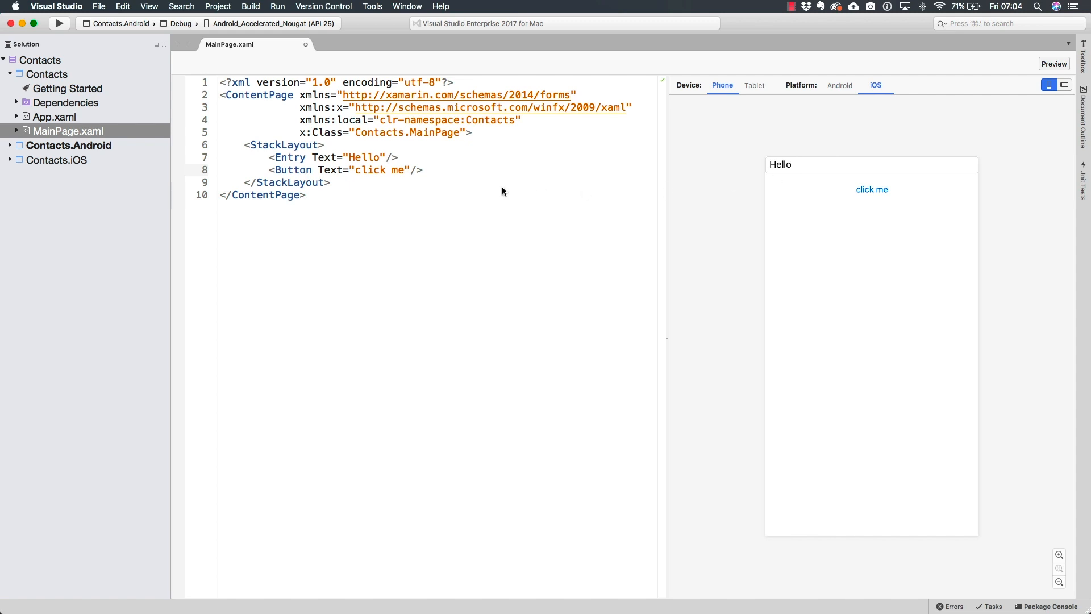
mouse_move(497, 193)
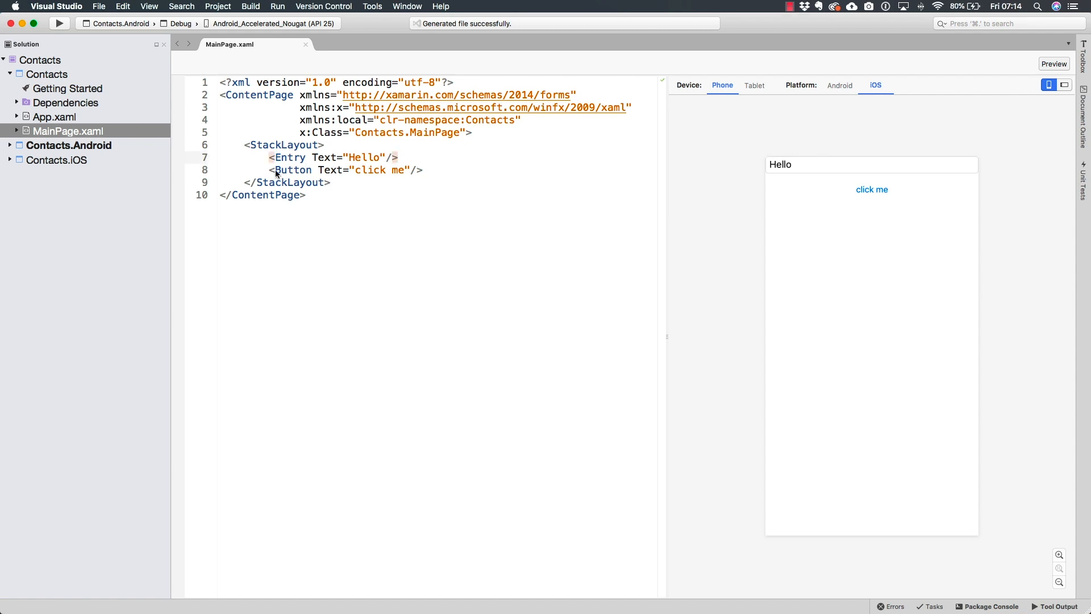
mouse_move(270, 159)
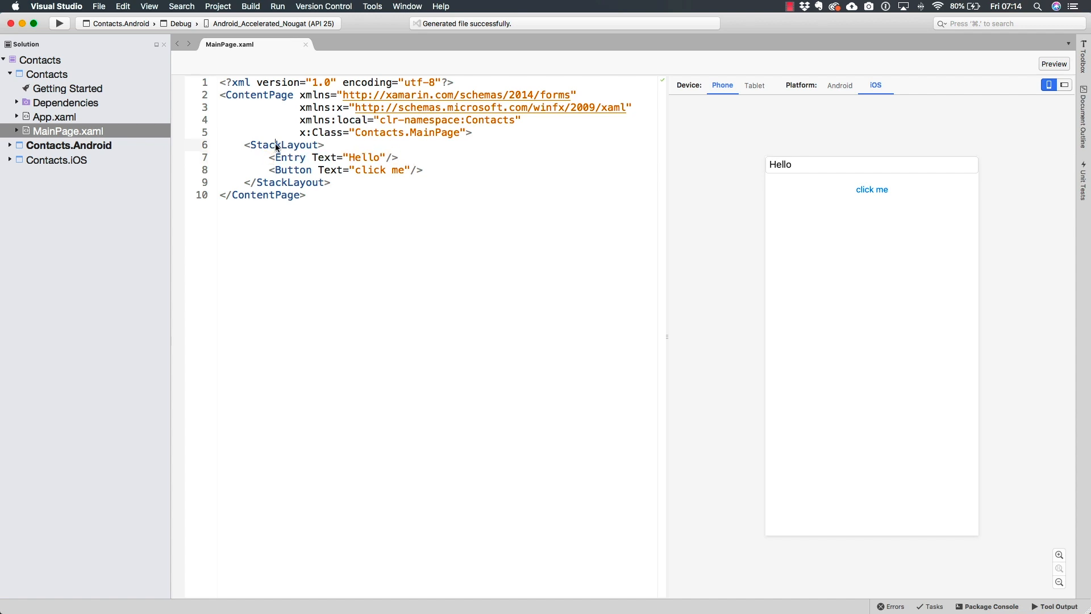
Review the StackLayout element and clear the code selection with the iOS preview stacked
double_click(283, 144)
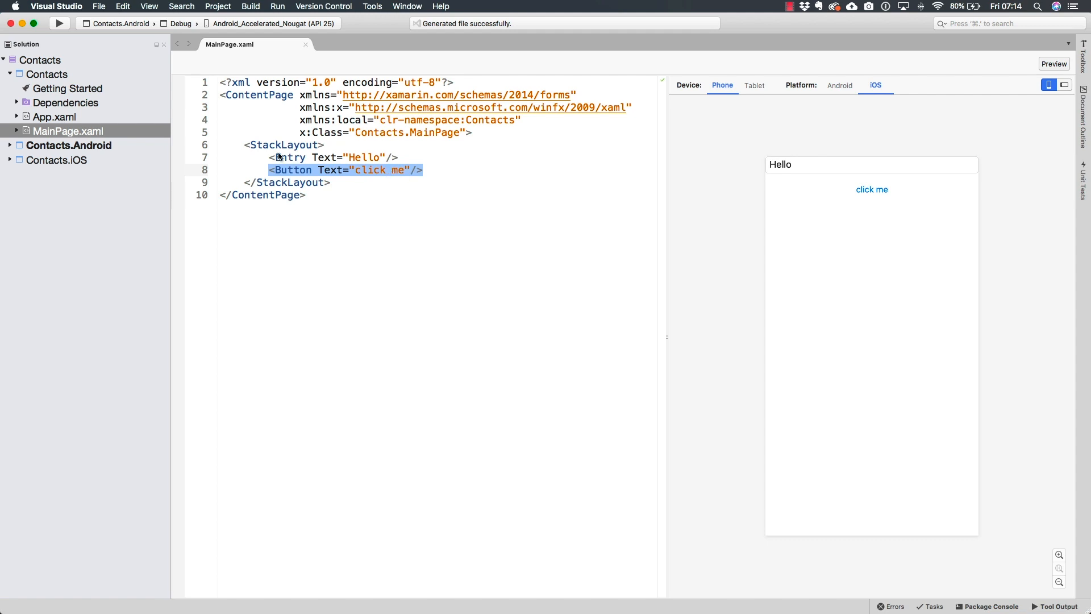
click(283, 144)
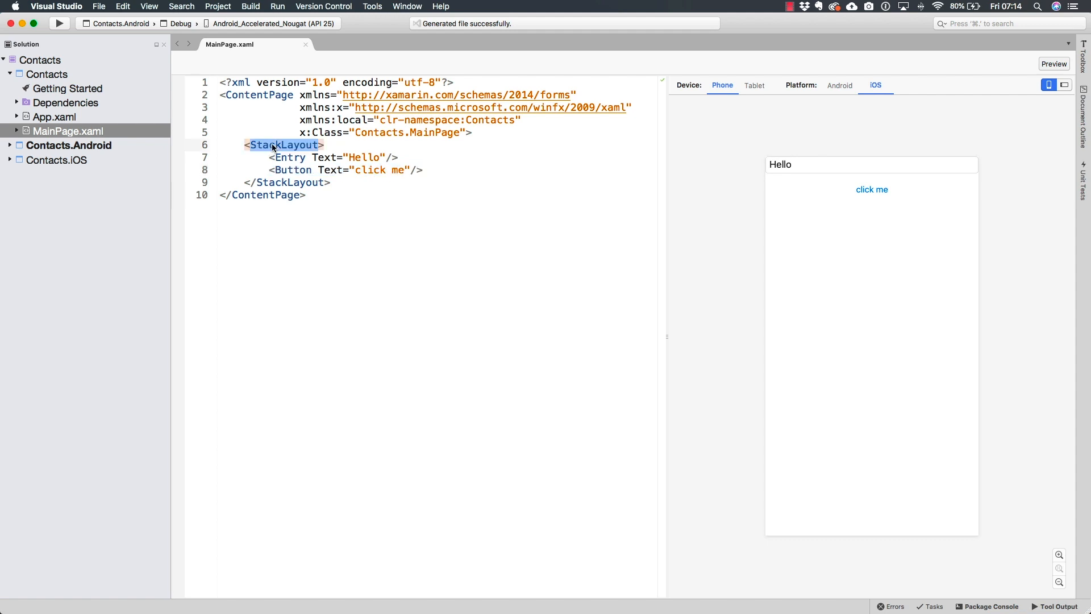
mouse_move(800, 151)
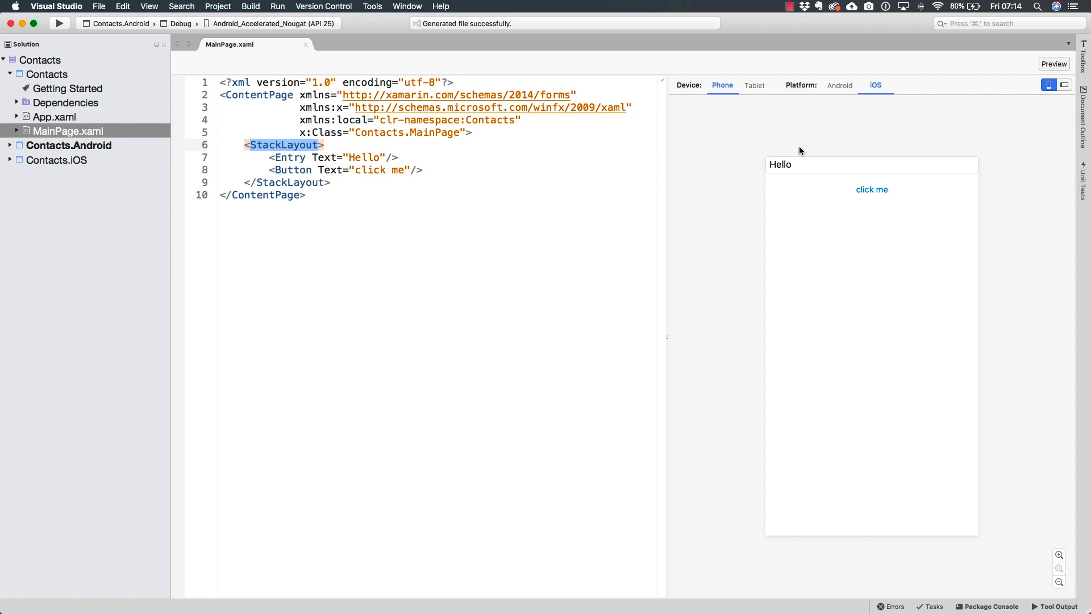
mouse_move(922, 442)
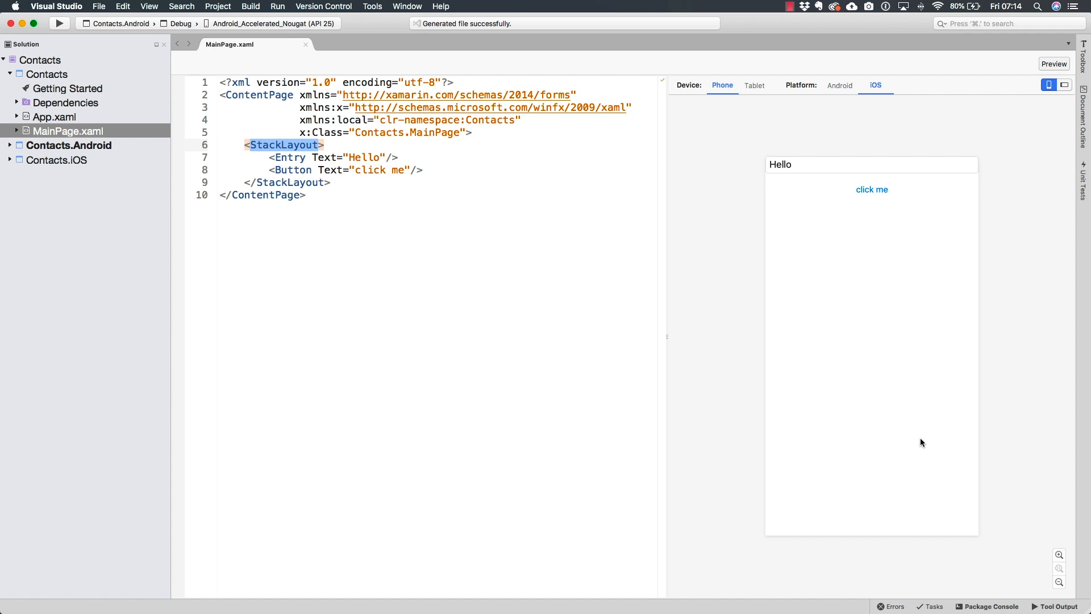
mouse_move(340, 219)
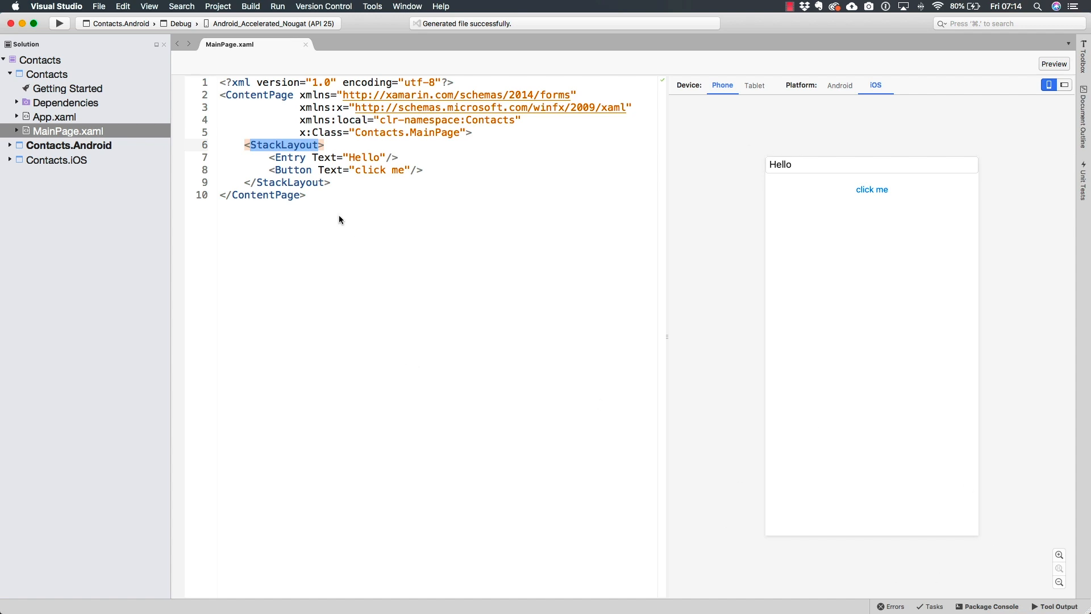
click(258, 94)
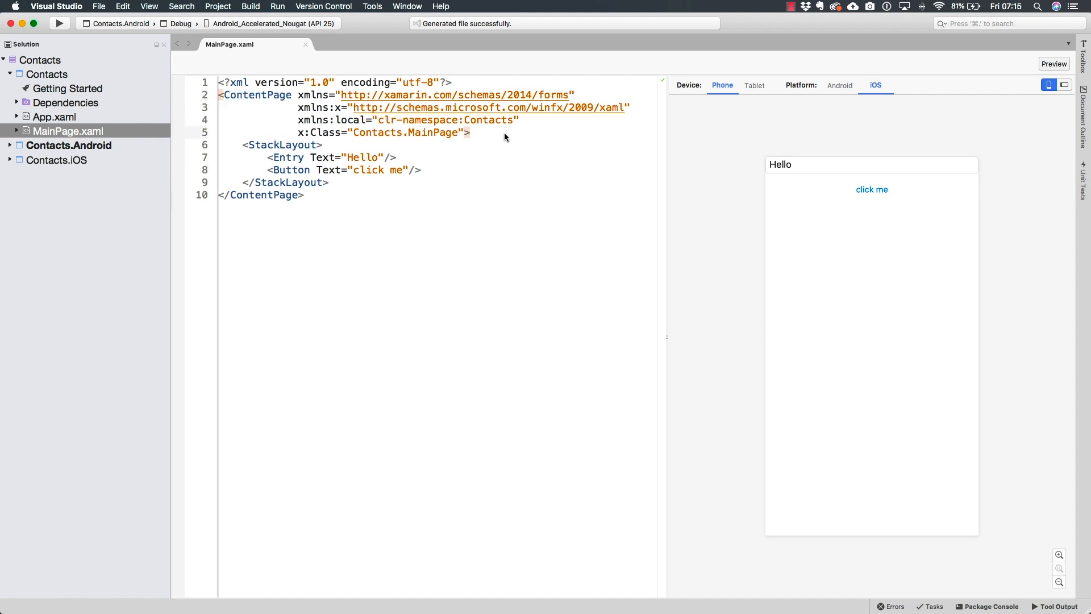
Wrap the existing StackLayout in a new outer StackLayout and indent the inner one
key(Return)
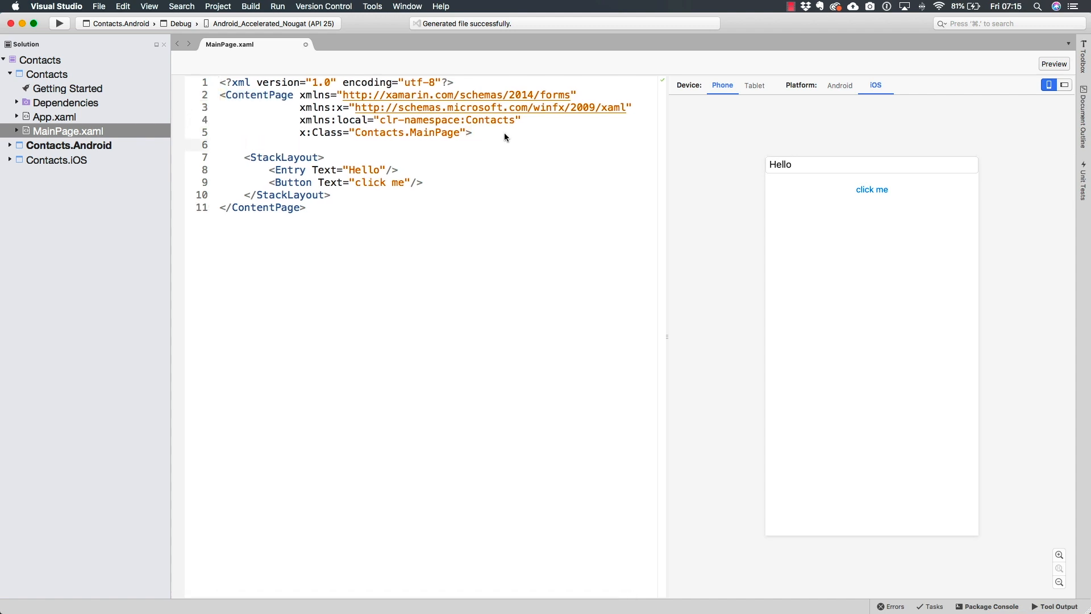
text(<st)
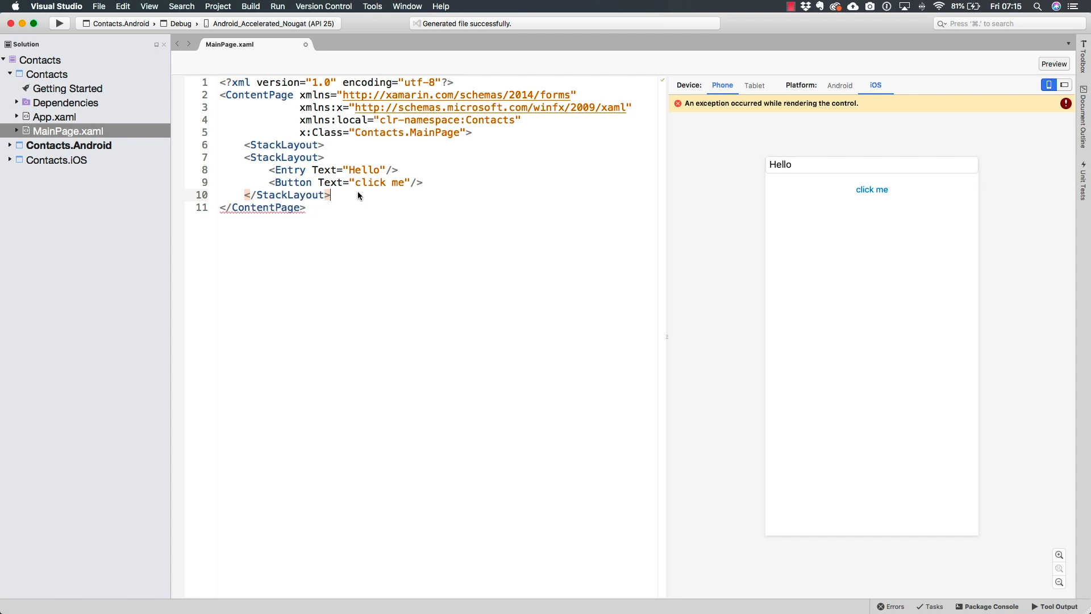
text(</StackLayout>)
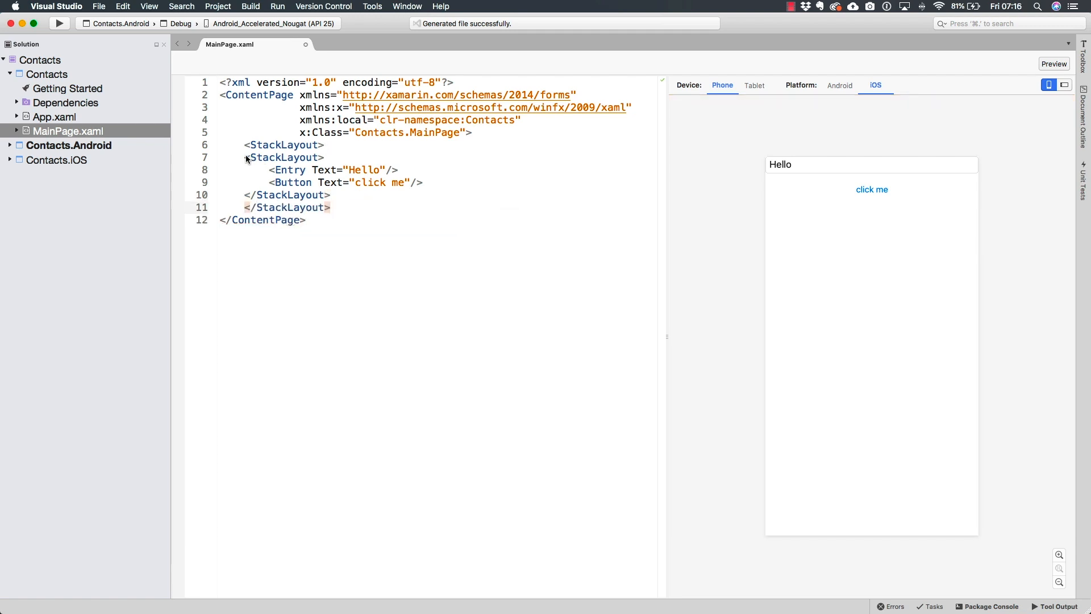
drag(247, 157, 355, 194)
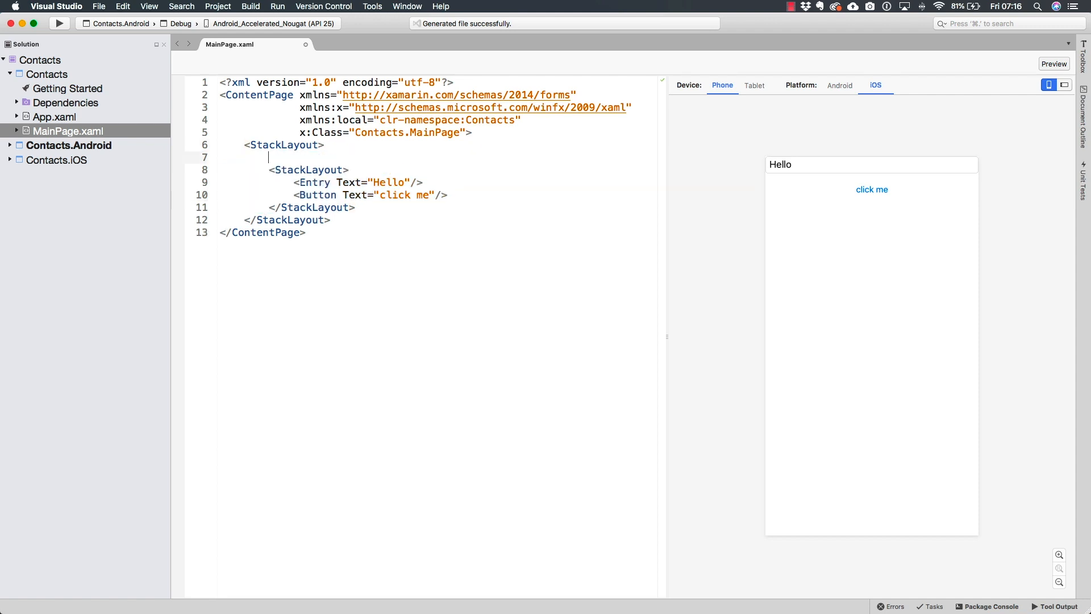
Add an empty <Entry/> above the inner StackLayout holding the Hello Entry and Button
text(<Entry)
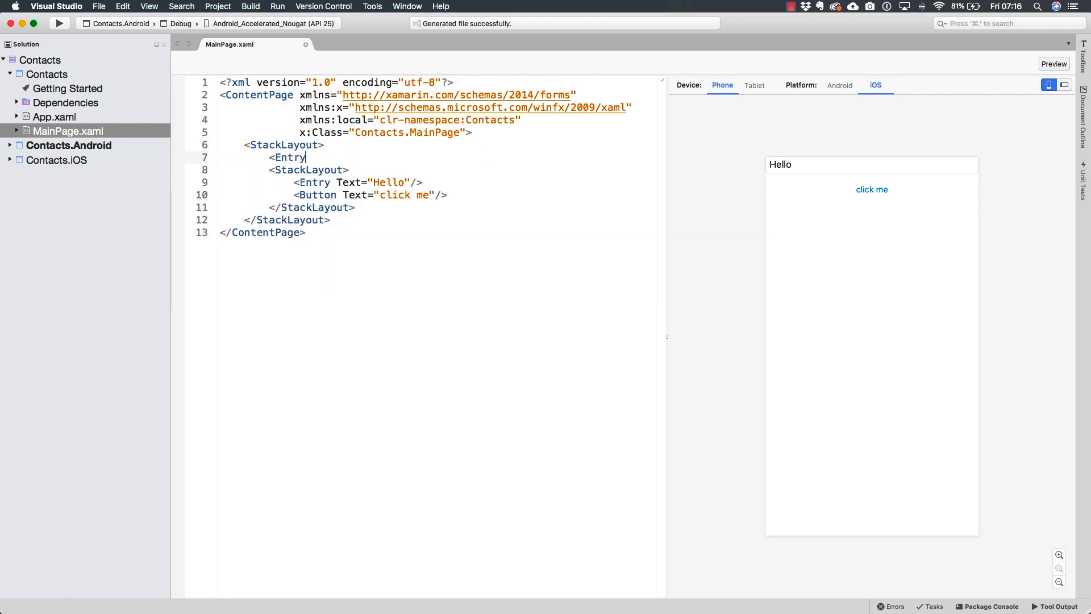
text(/>)
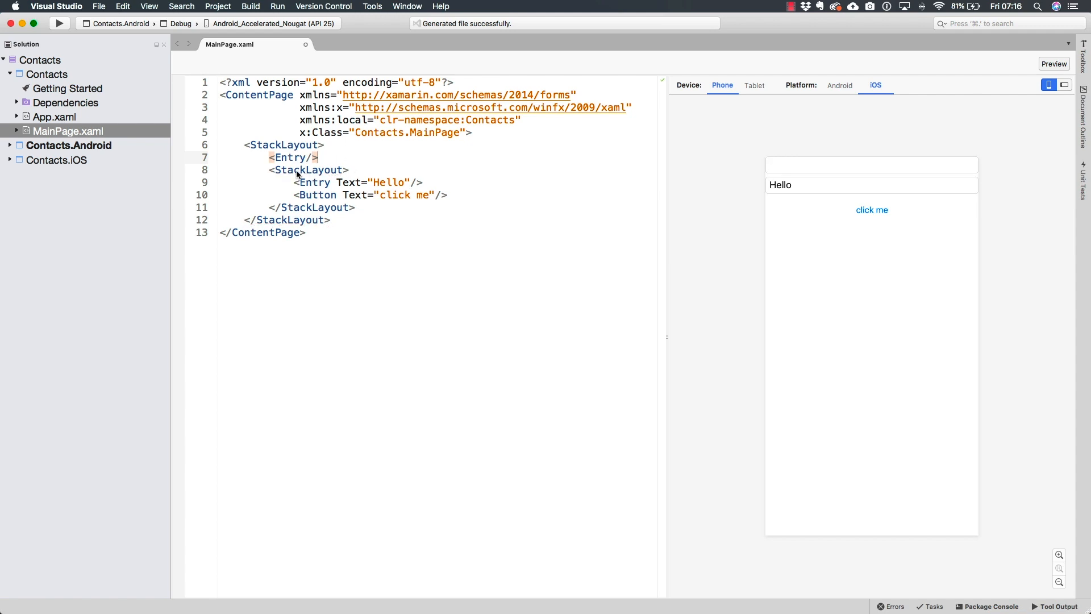
drag(271, 169, 354, 207)
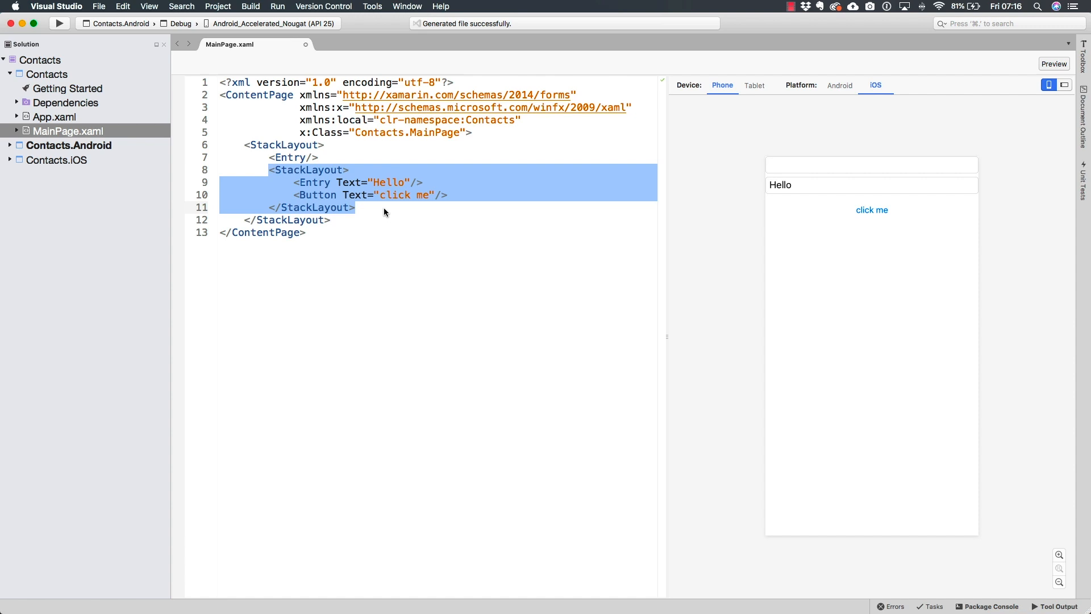
mouse_move(774, 200)
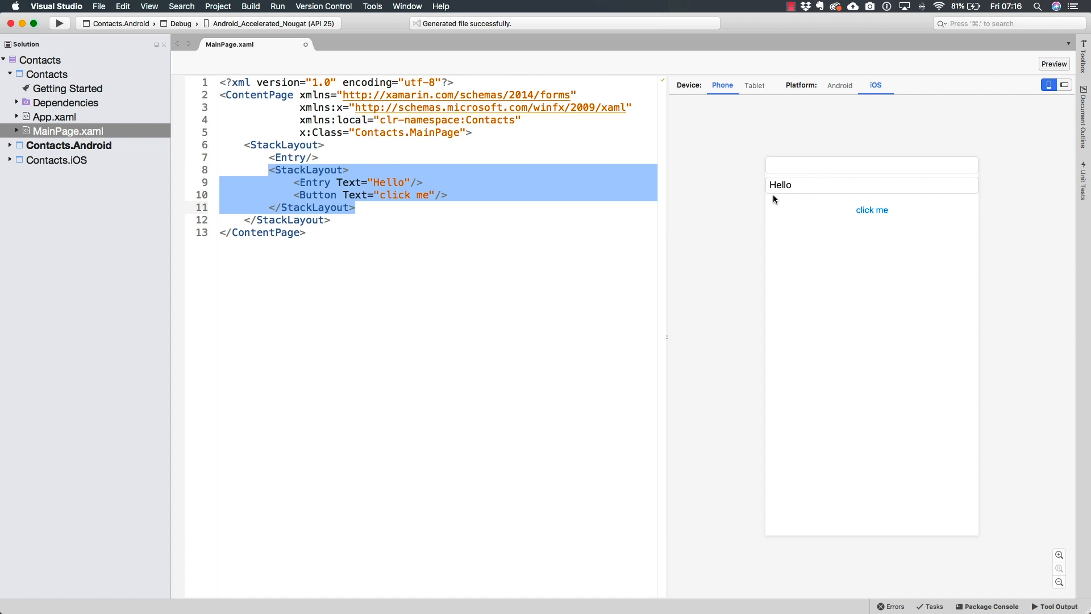
mouse_move(271, 160)
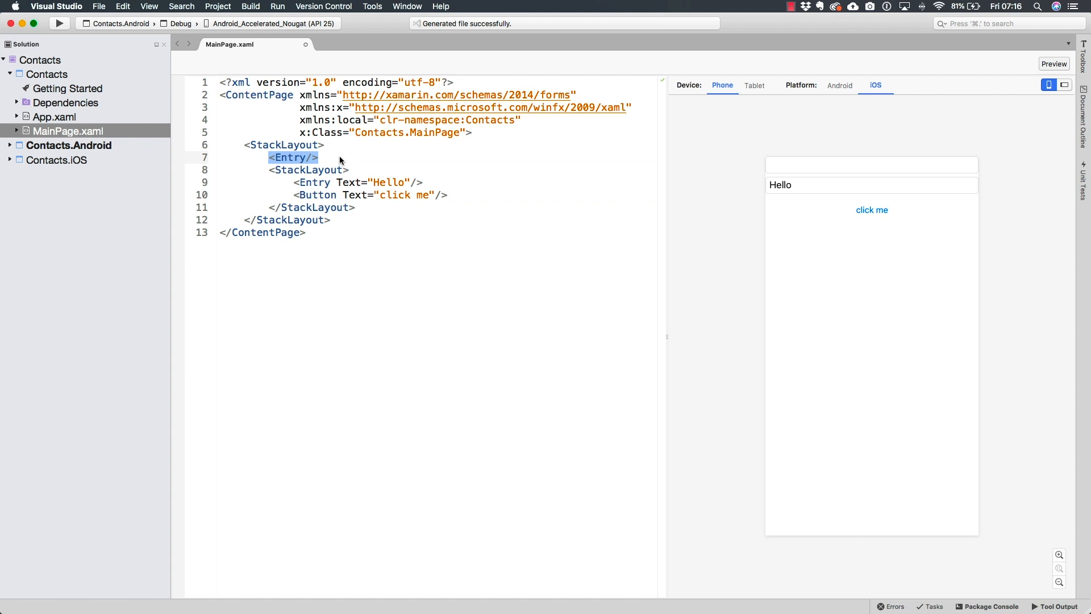
mouse_move(980, 159)
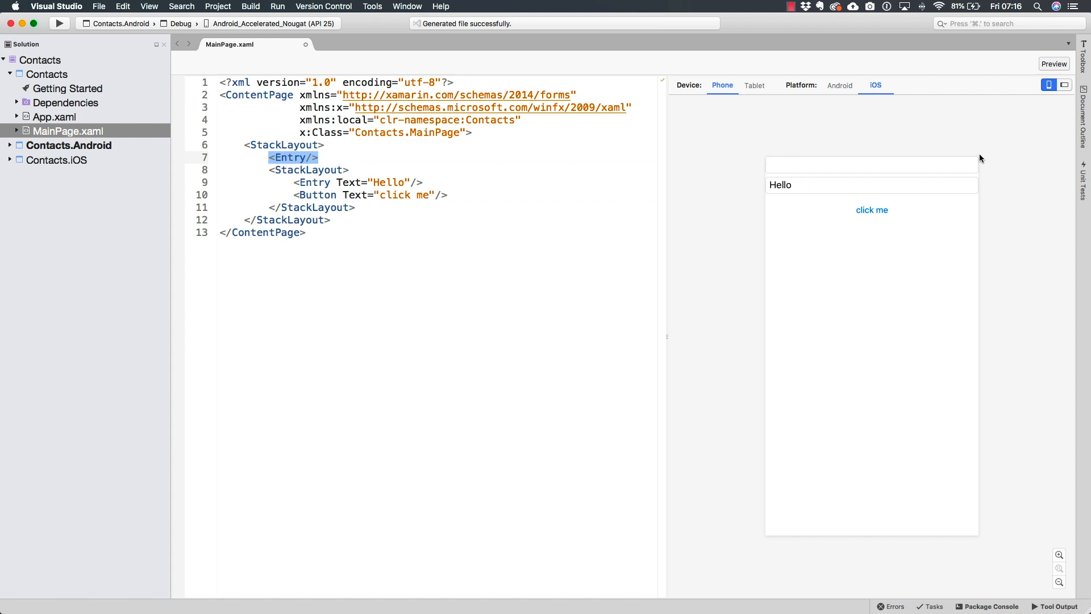
mouse_move(564, 178)
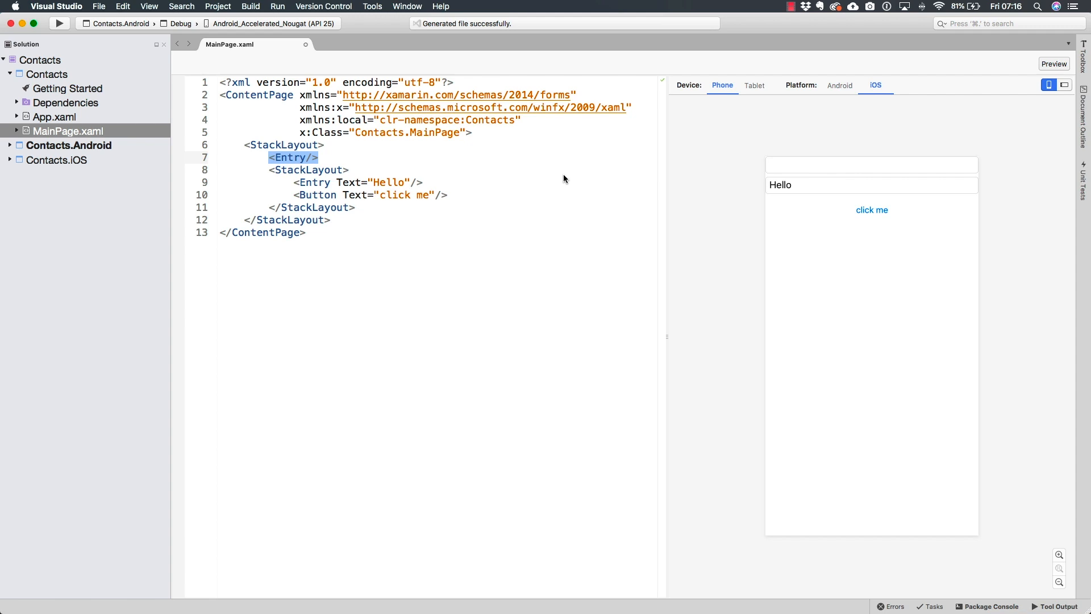
mouse_move(225, 156)
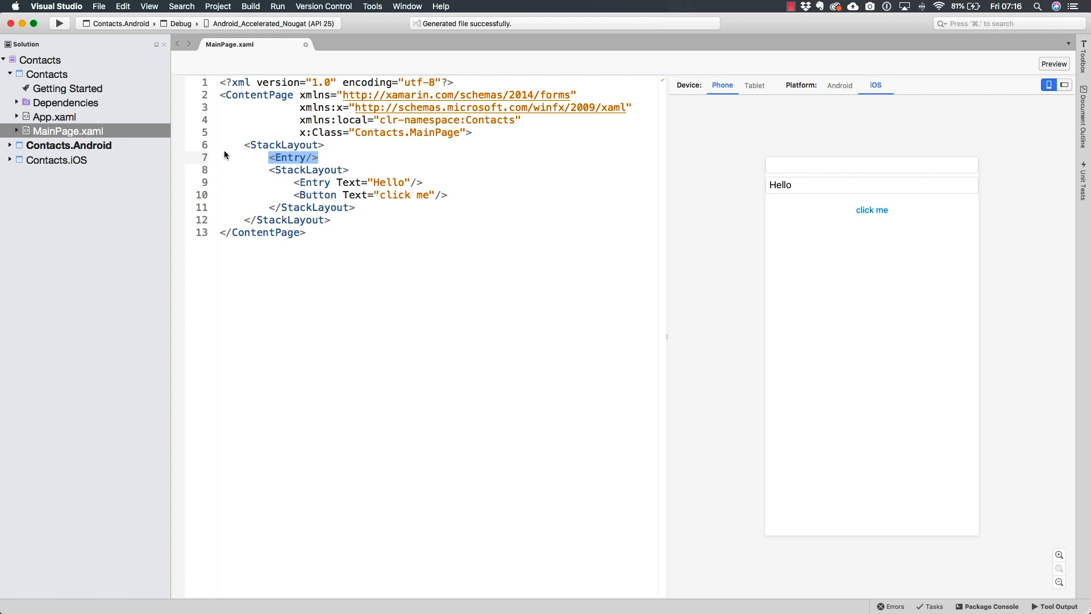
Copy the Entry and Button lines and remove the nested layout, back to one StackLayout
click(330, 220)
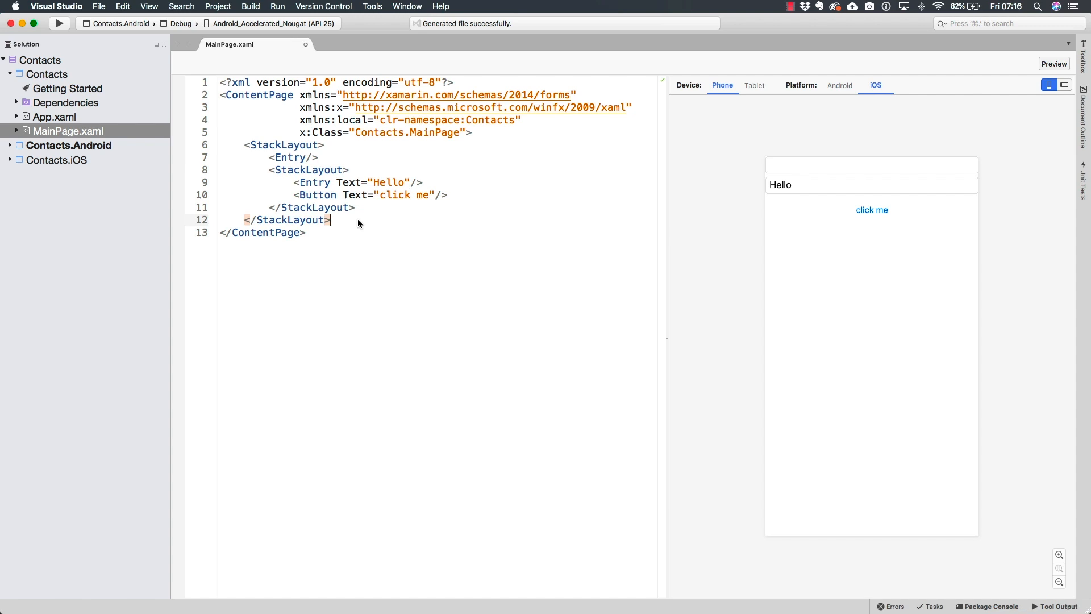
click(272, 157)
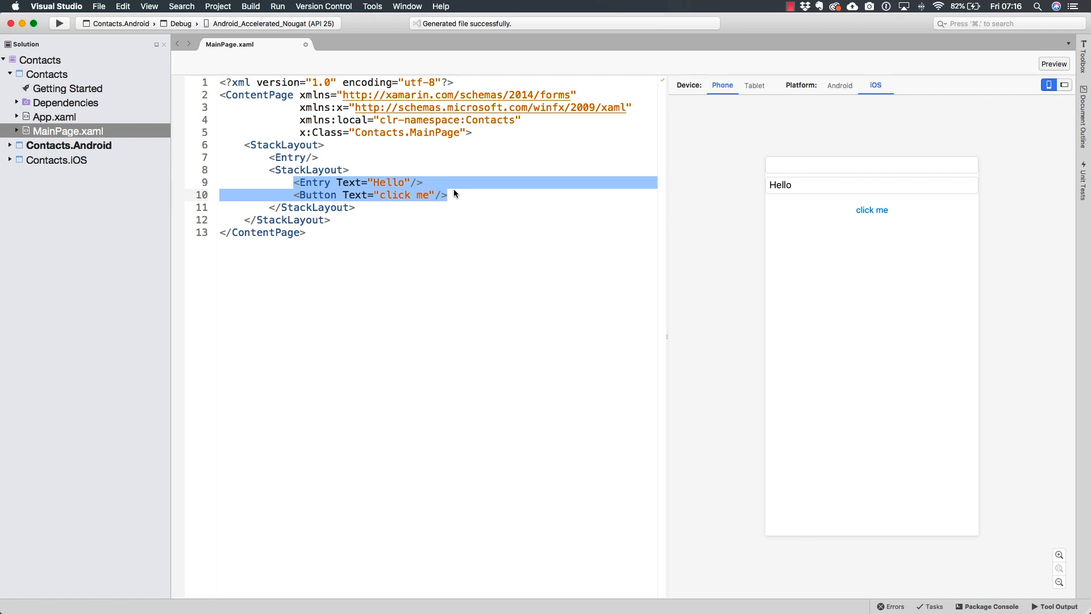
key(Delete)
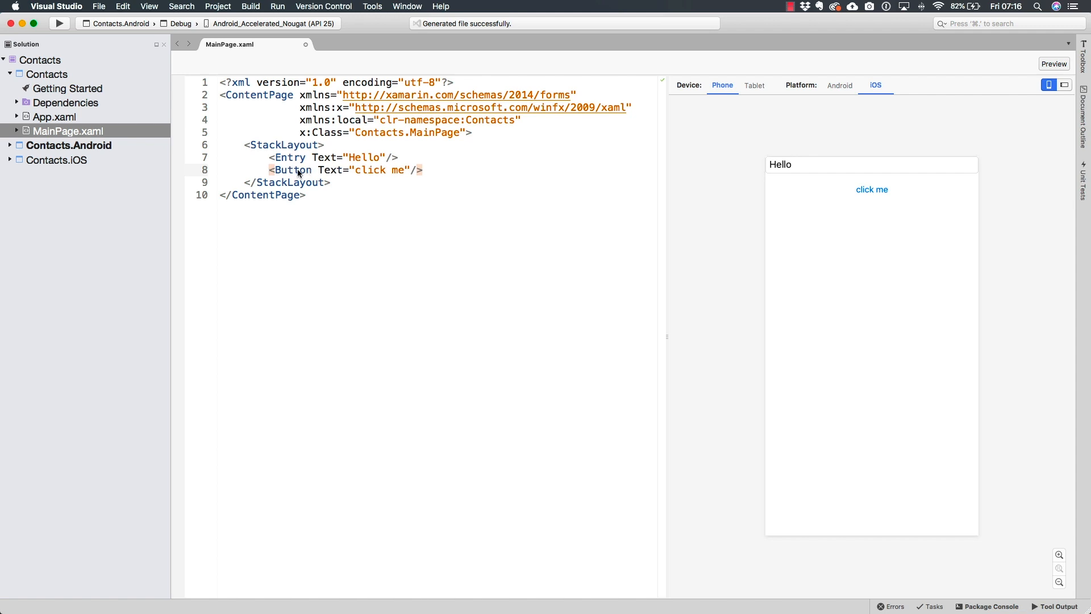
mouse_move(848, 163)
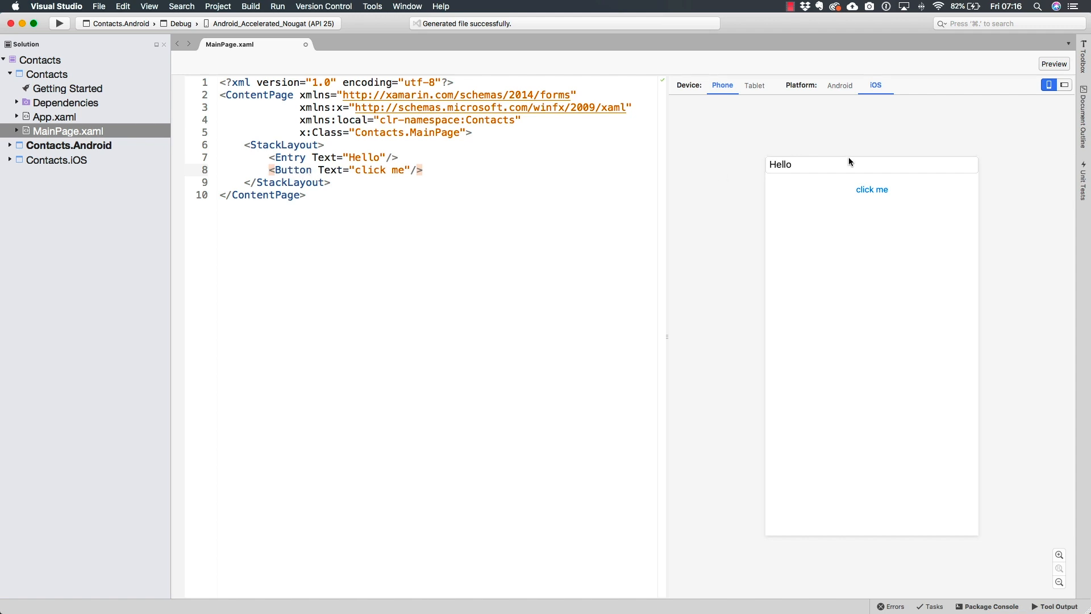
Toggle the preview between Android and iOS, then start a Margin attribute on the StackLayout
click(838, 85)
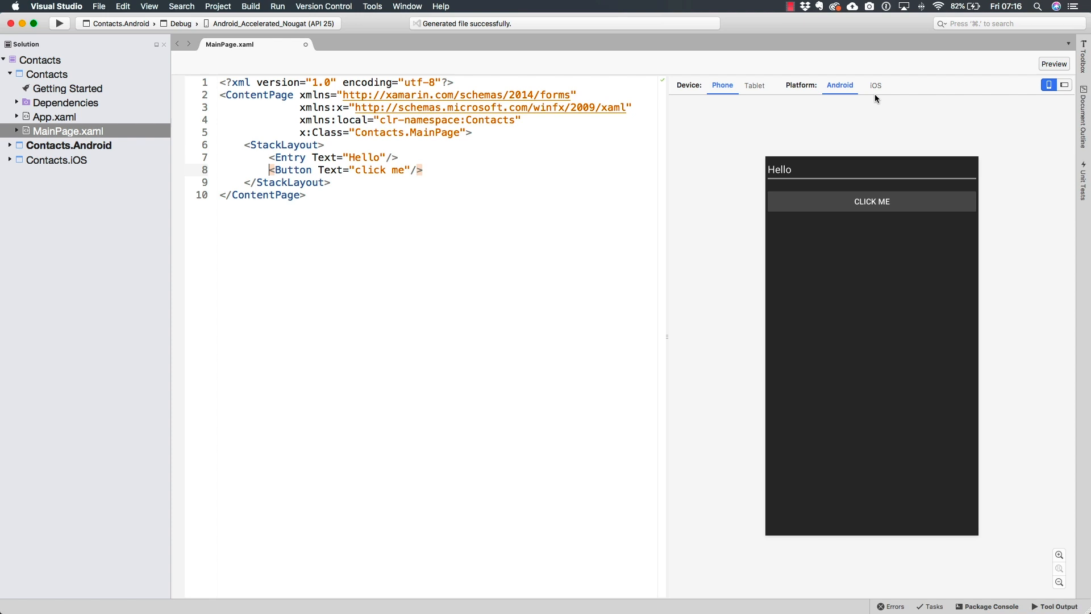
click(875, 85)
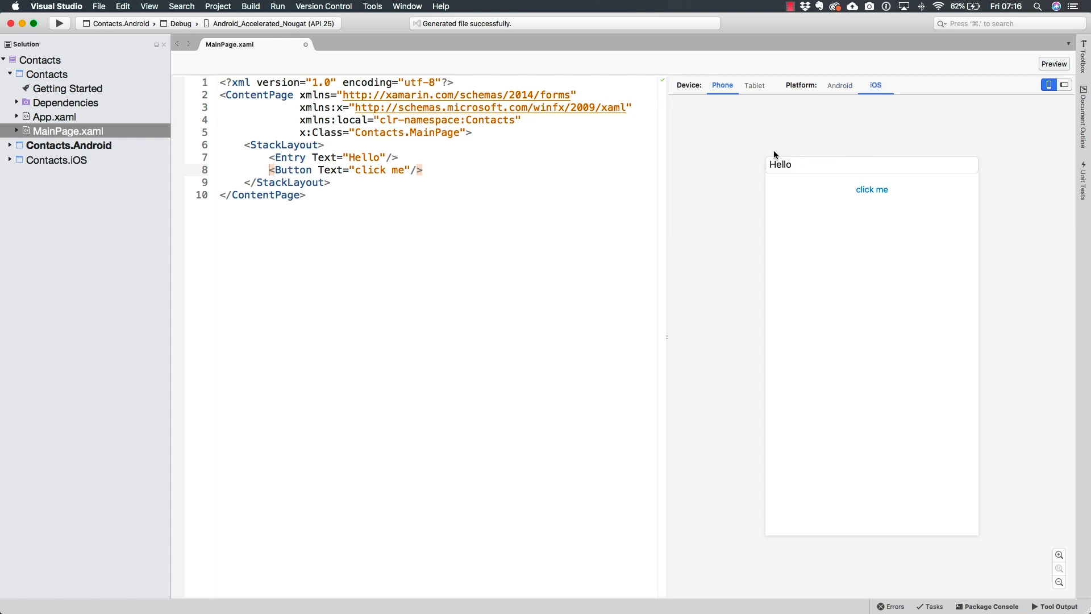
click(838, 85)
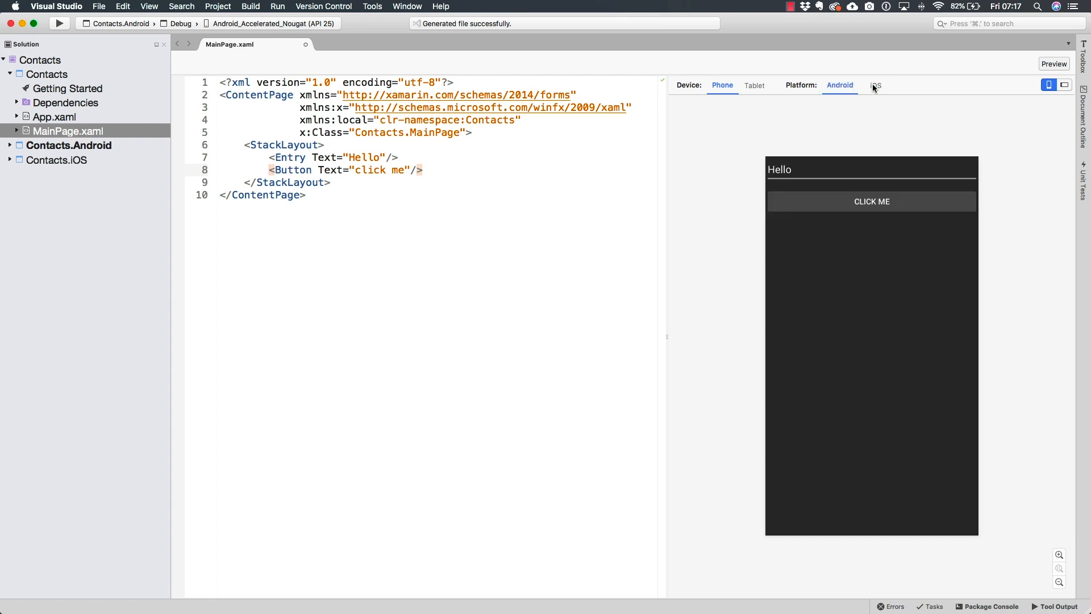
click(875, 85)
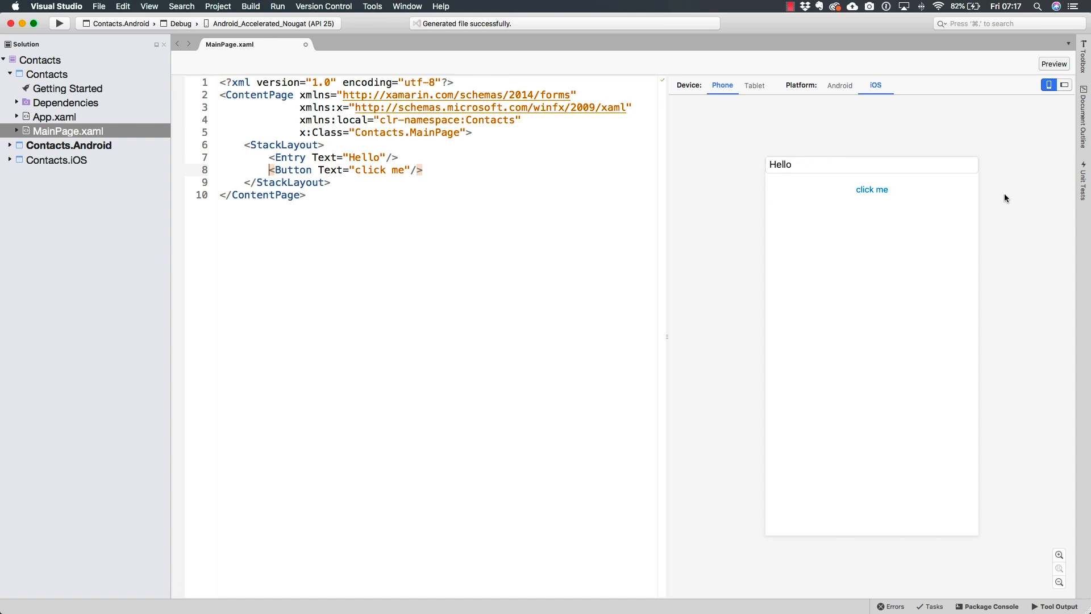
mouse_move(1005, 200)
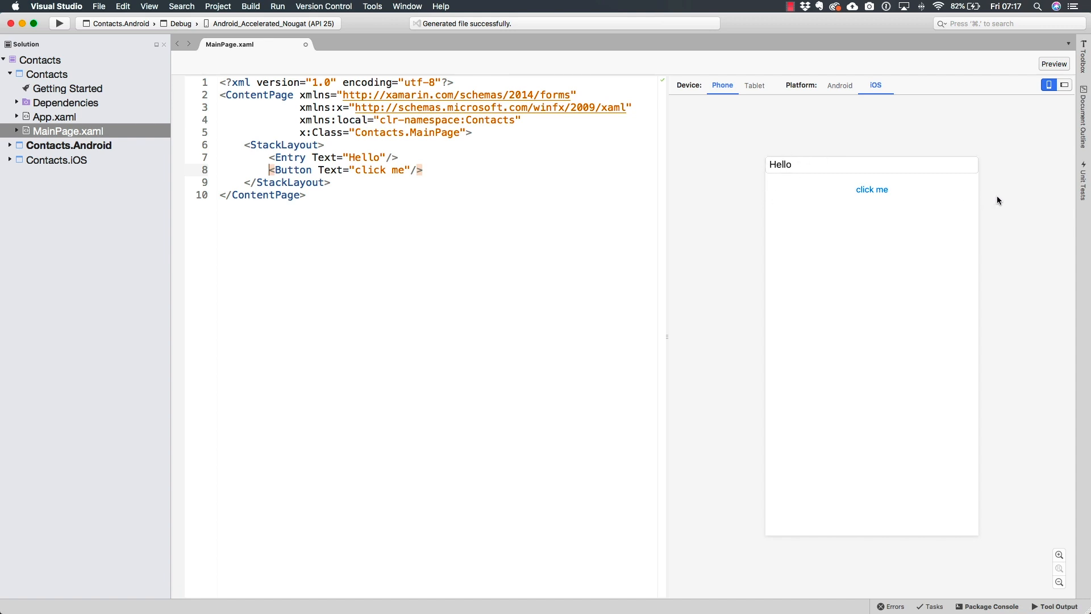
mouse_move(960, 201)
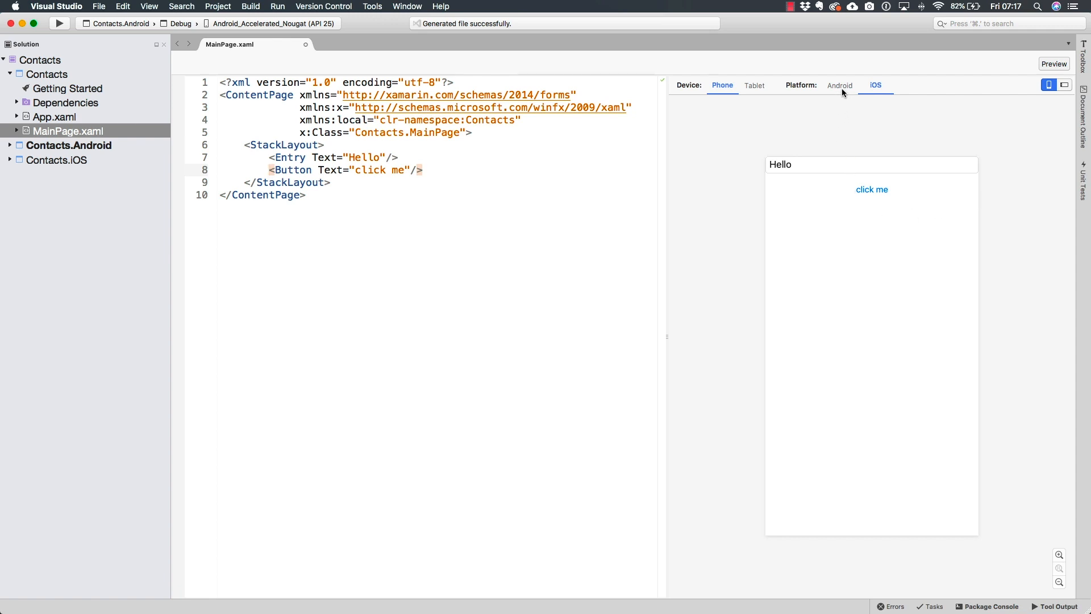
mouse_move(880, 100)
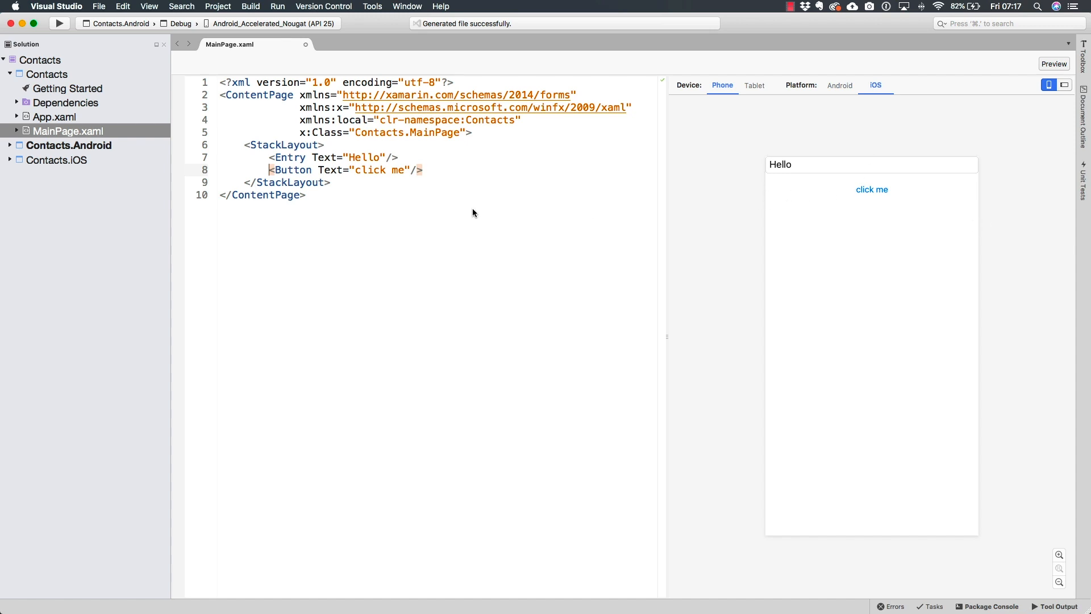
mouse_move(284, 184)
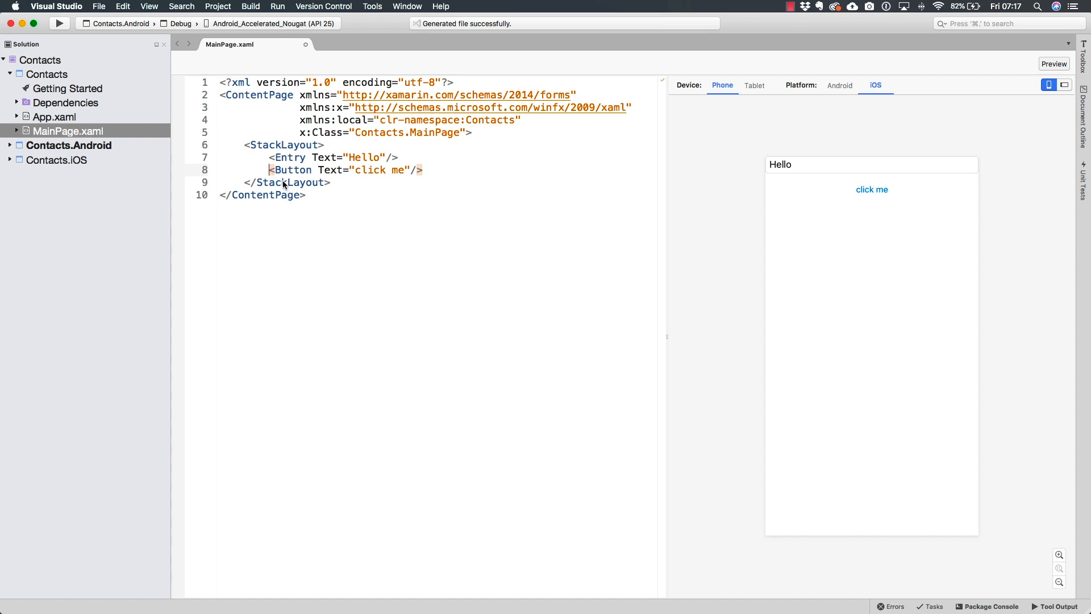
text(ma)
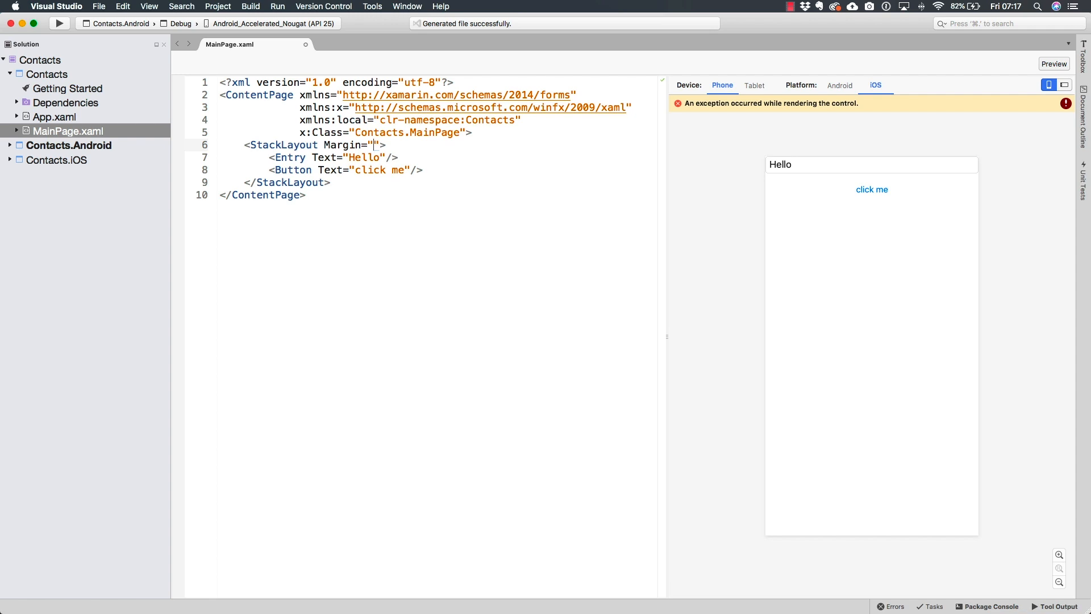
Set the StackLayout Margin to "20,20,20,0" so the iOS preview insets the Entry
text(20)
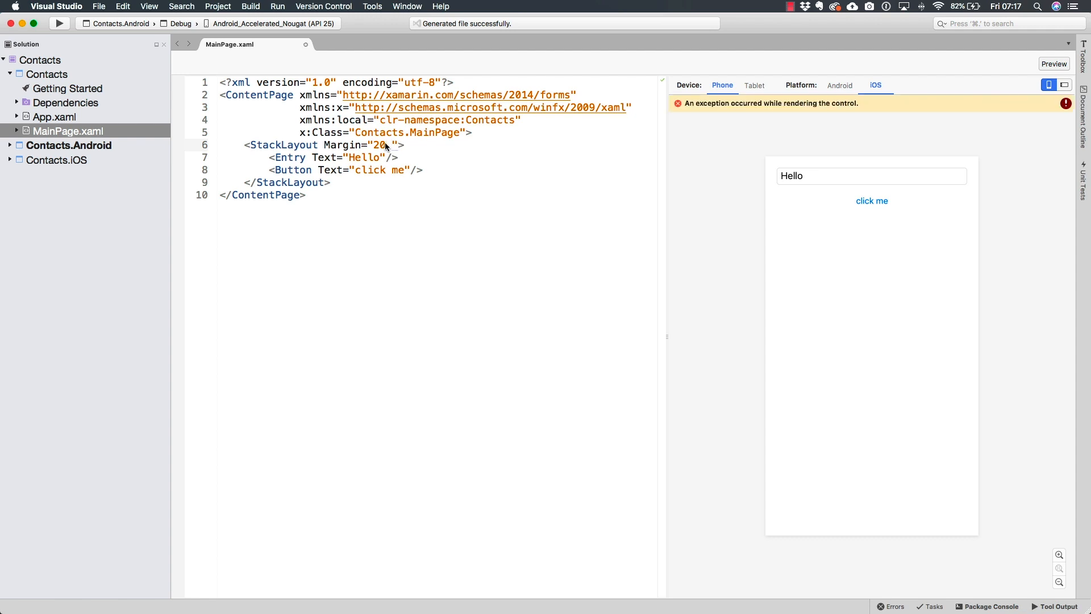
text(,10)
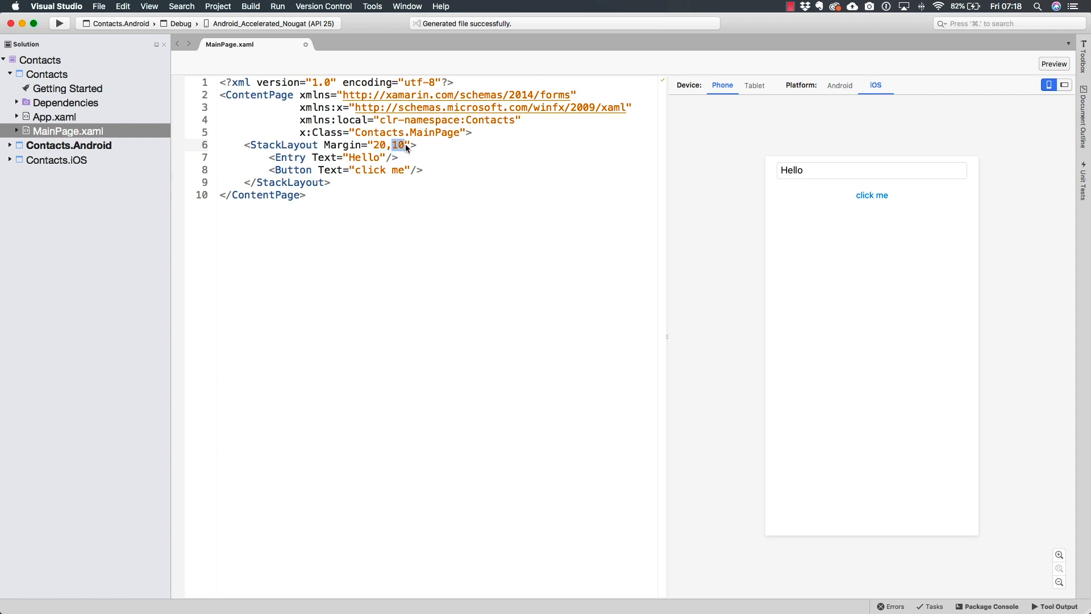
mouse_move(406, 150)
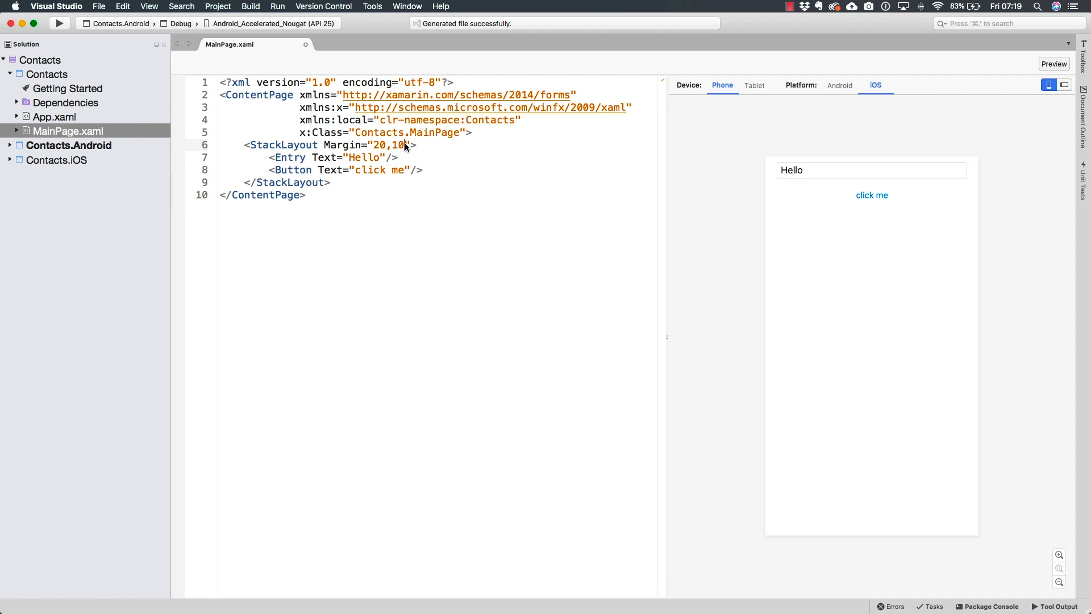
key(backspace)
text(20,2)
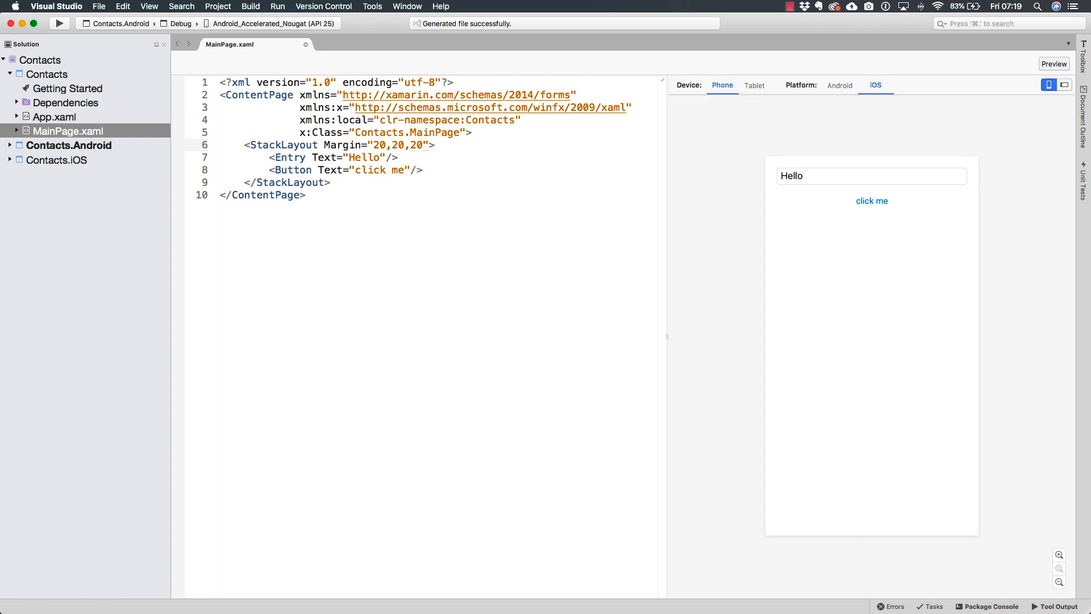
text(,0)
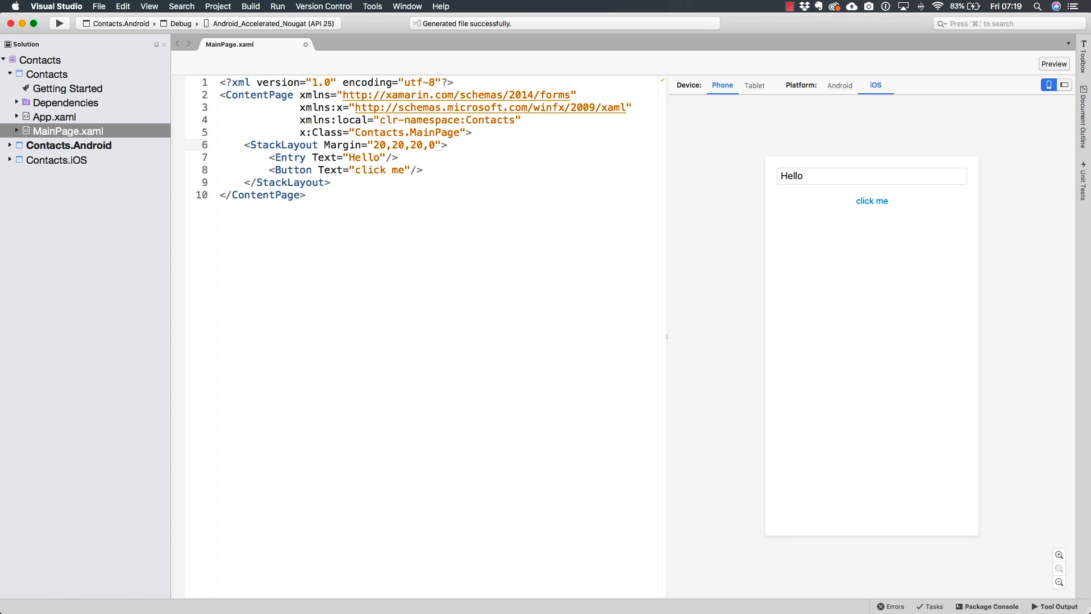
click(435, 145)
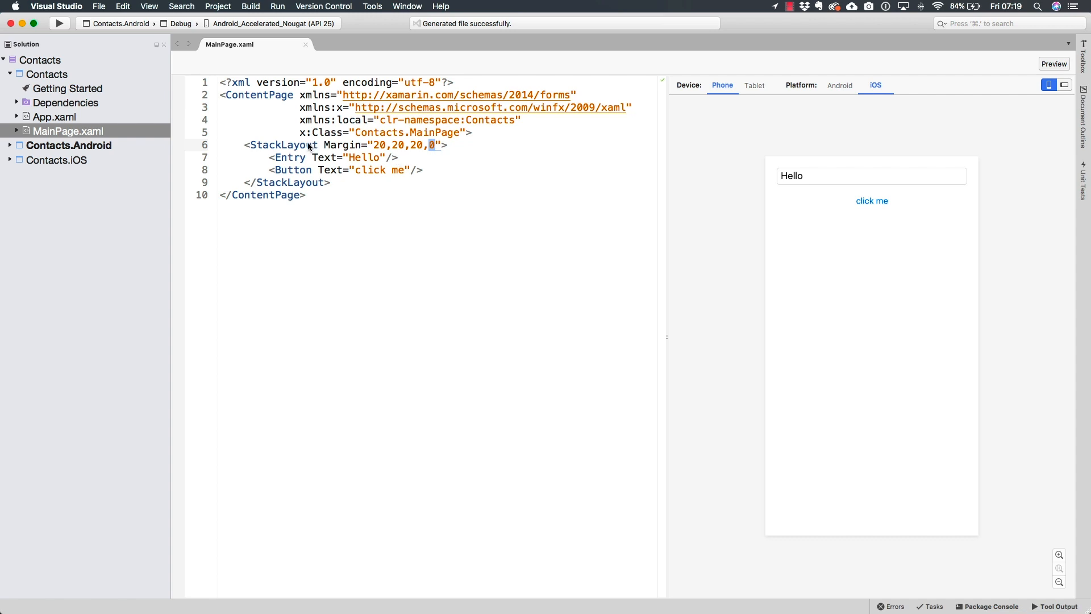
double_click(283, 144)
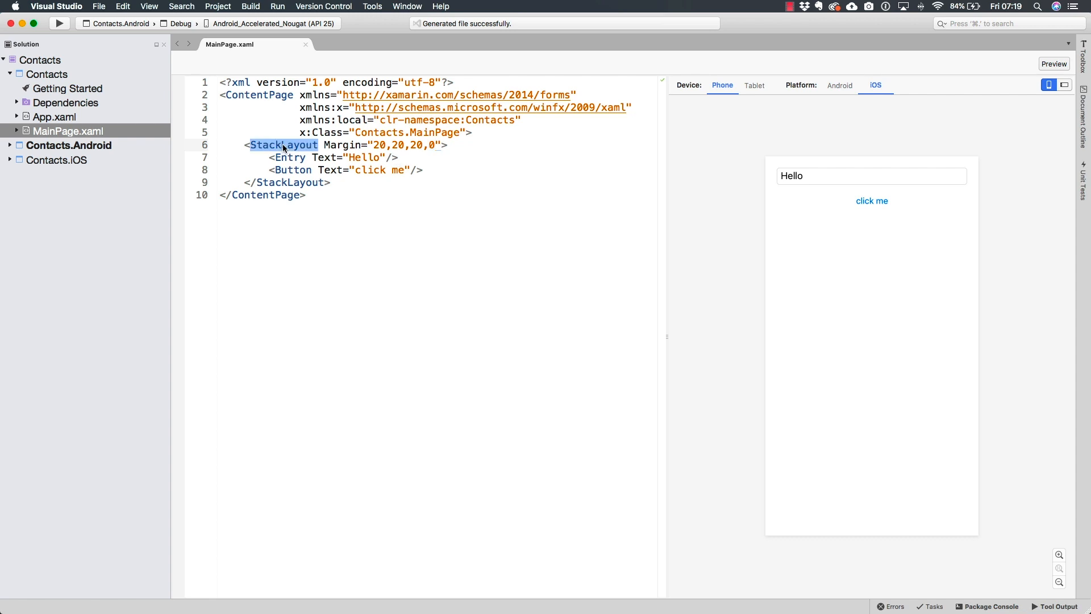
drag(271, 157, 421, 170)
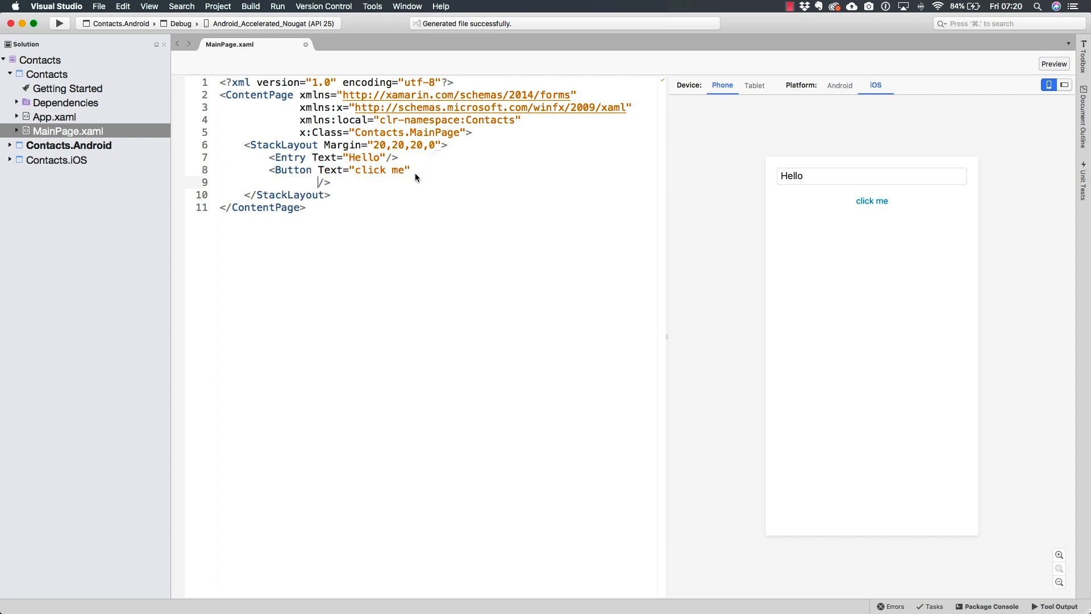
text(Margin="")
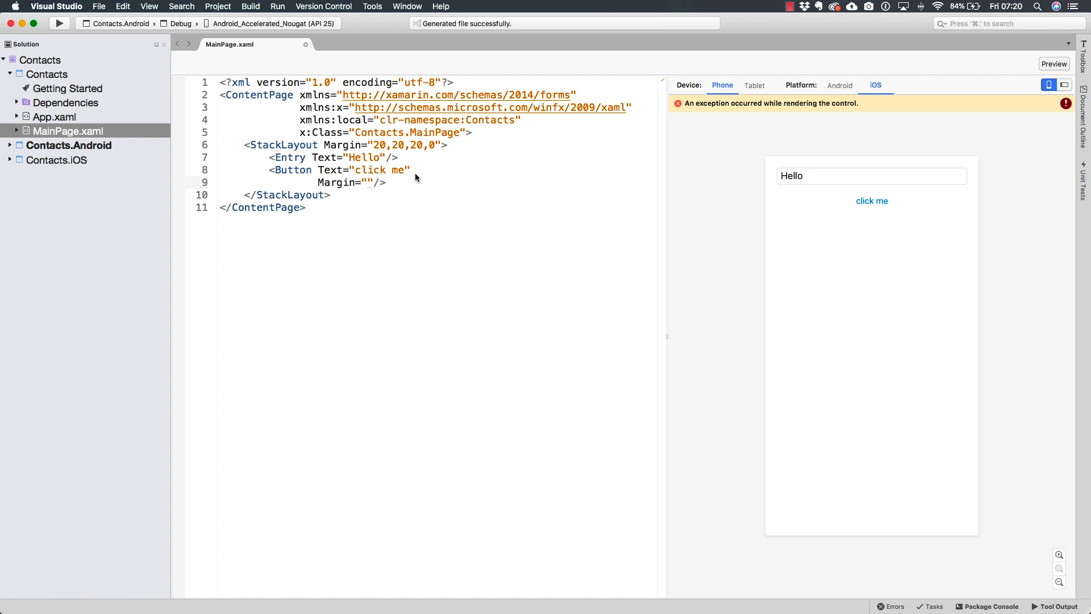
text(0,20)
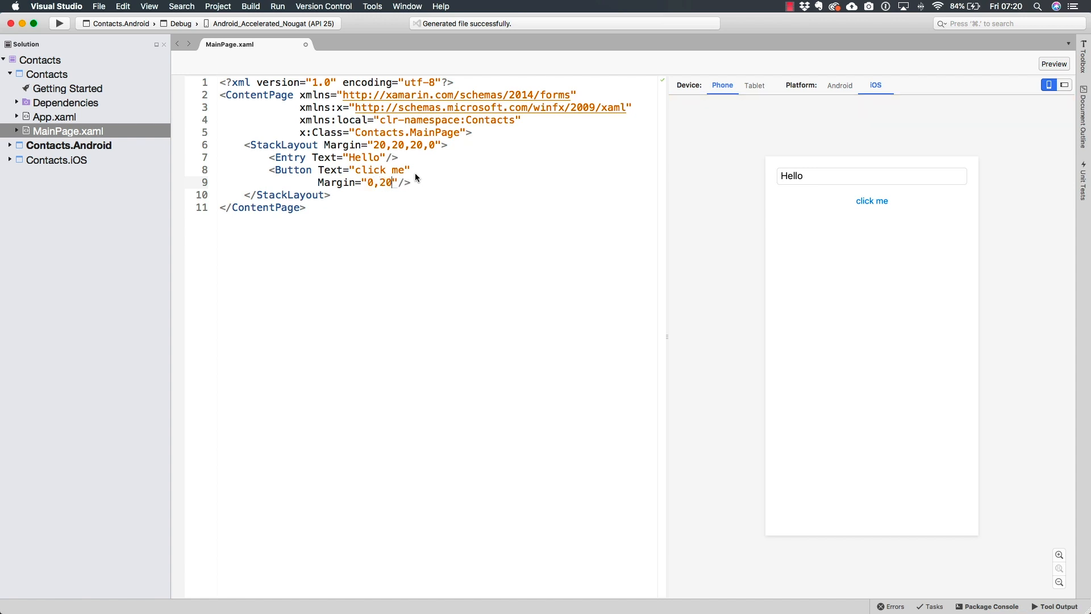
text(,0,0)
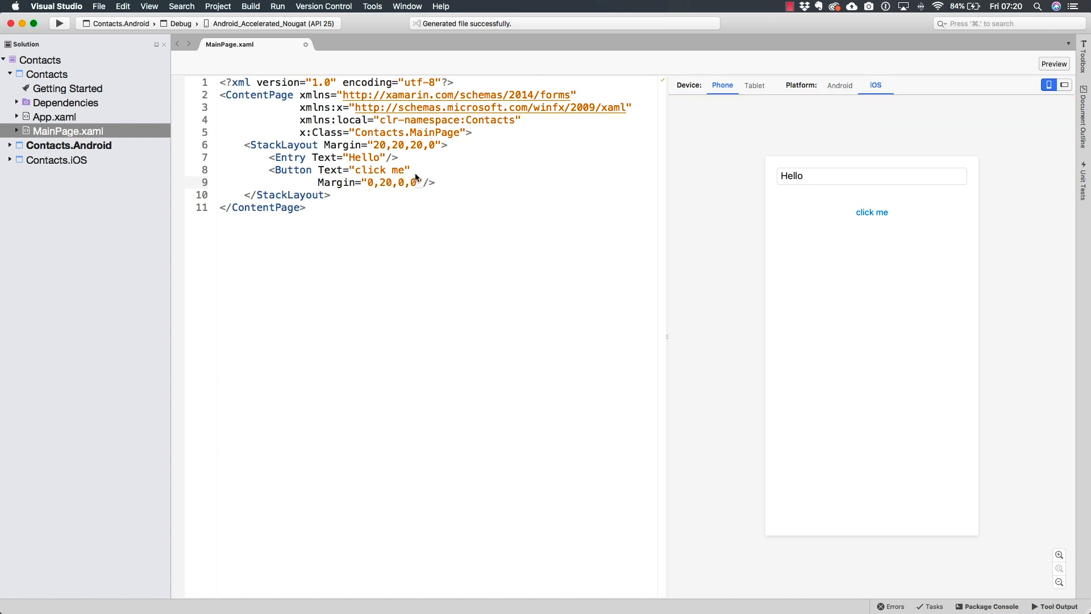
mouse_move(398, 180)
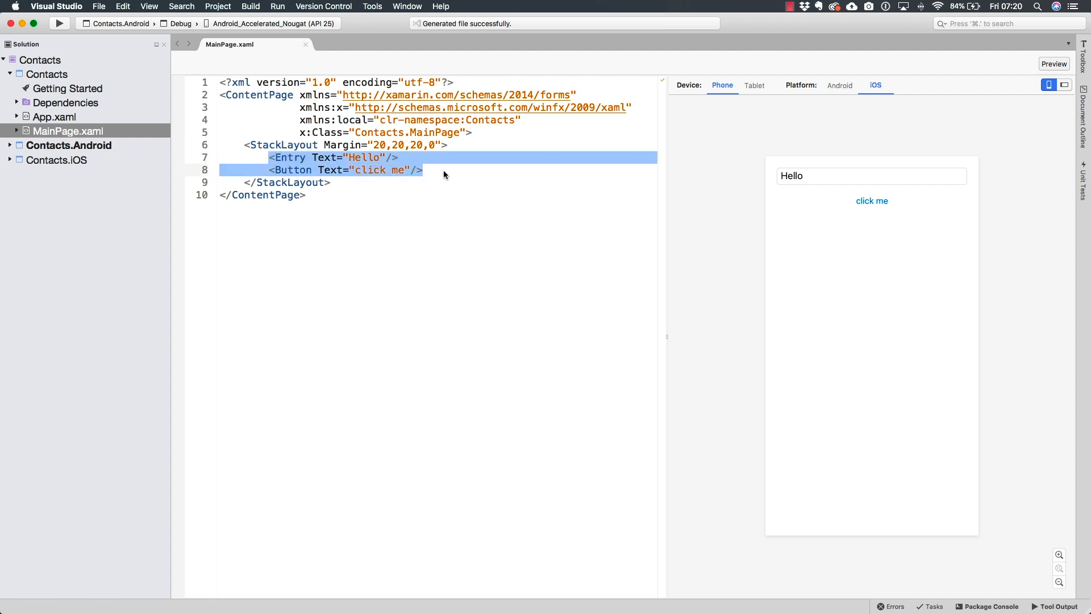
Change the Button's Text from "click me" to "save", shown in the iOS preview
click(442, 171)
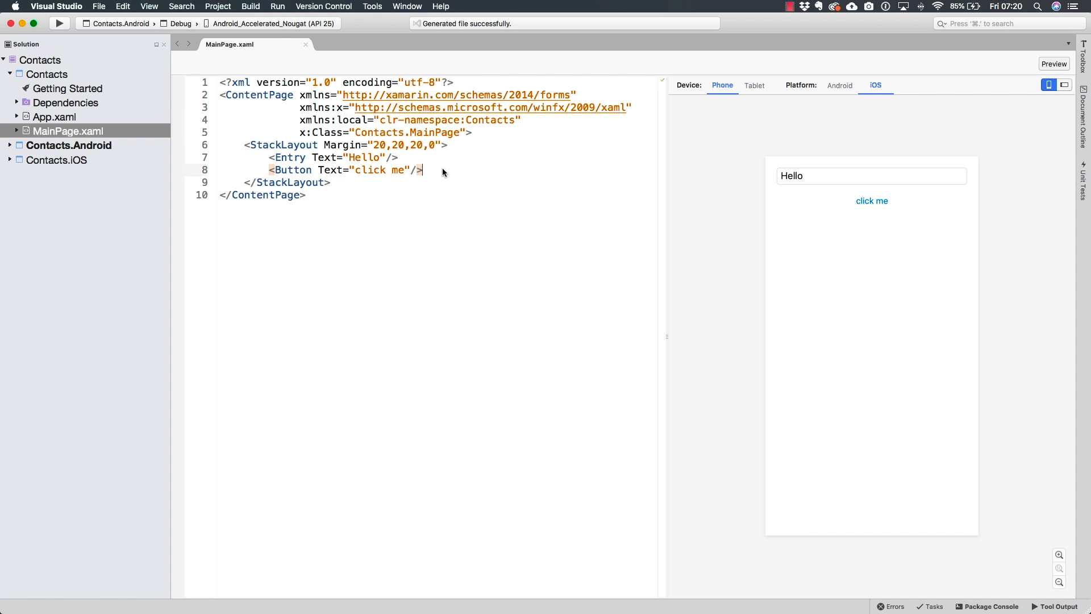
click(423, 170)
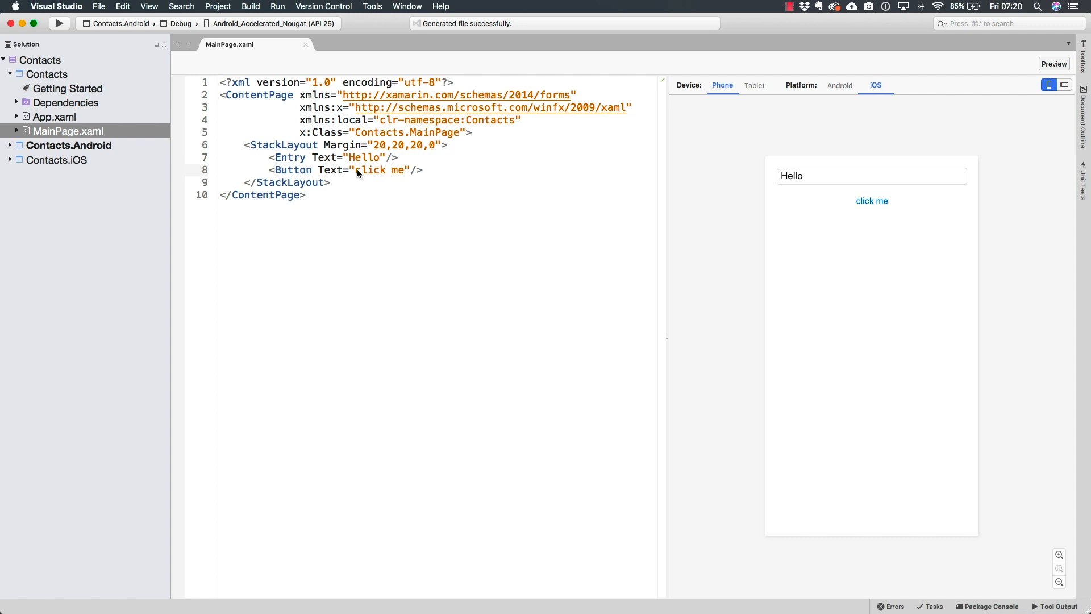
double_click(370, 169)
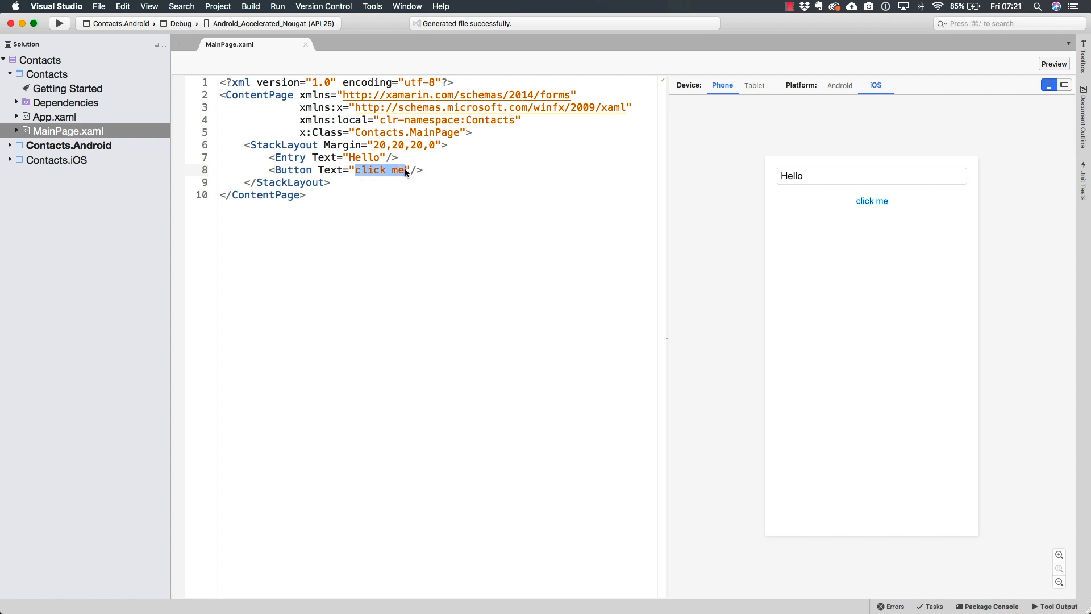
text(save)
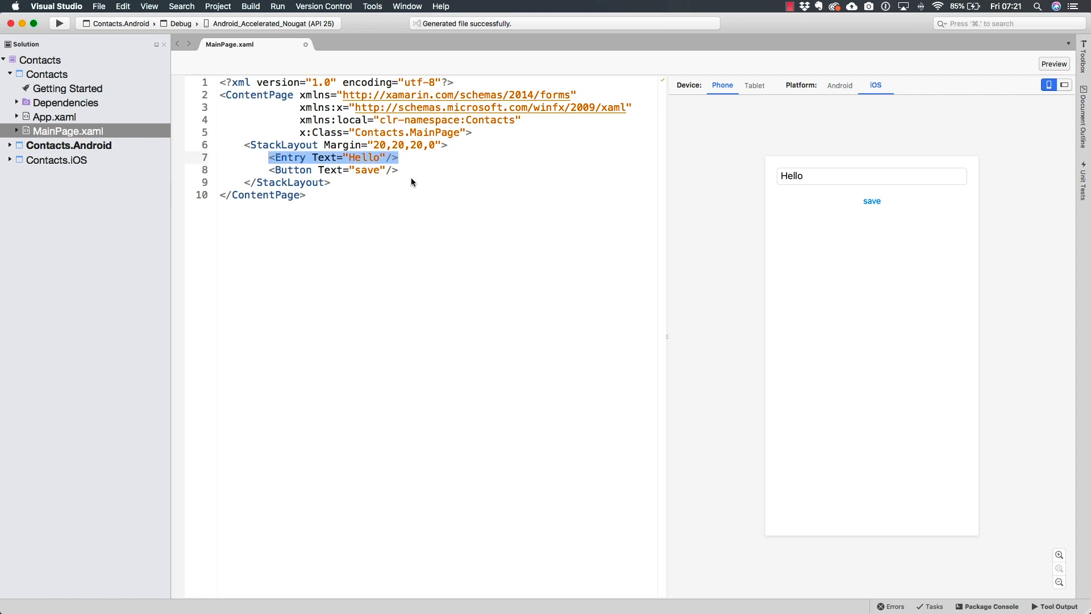
double_click(293, 169)
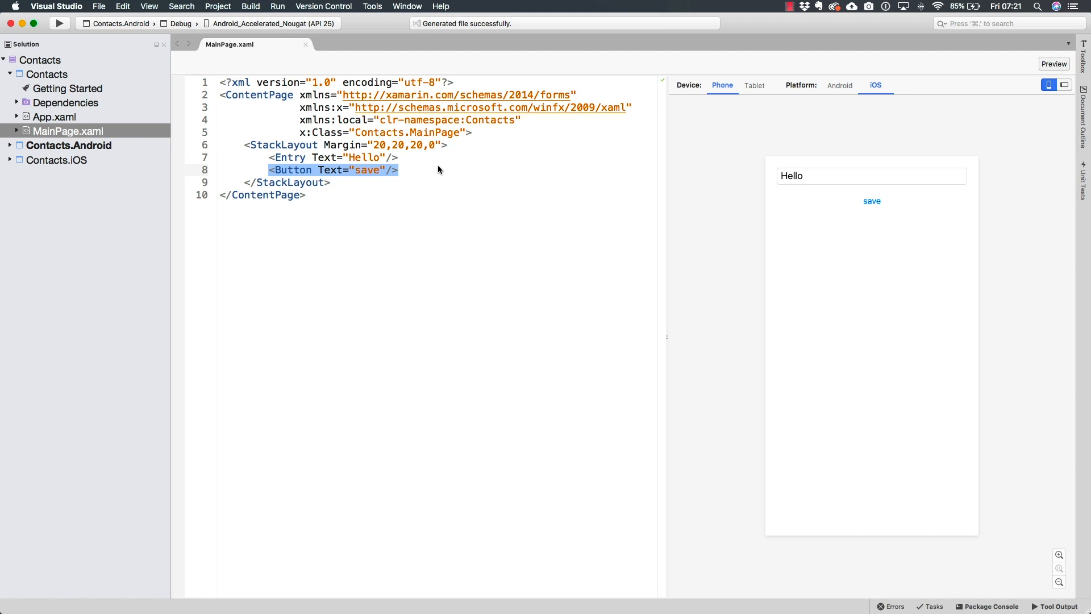
mouse_move(361, 172)
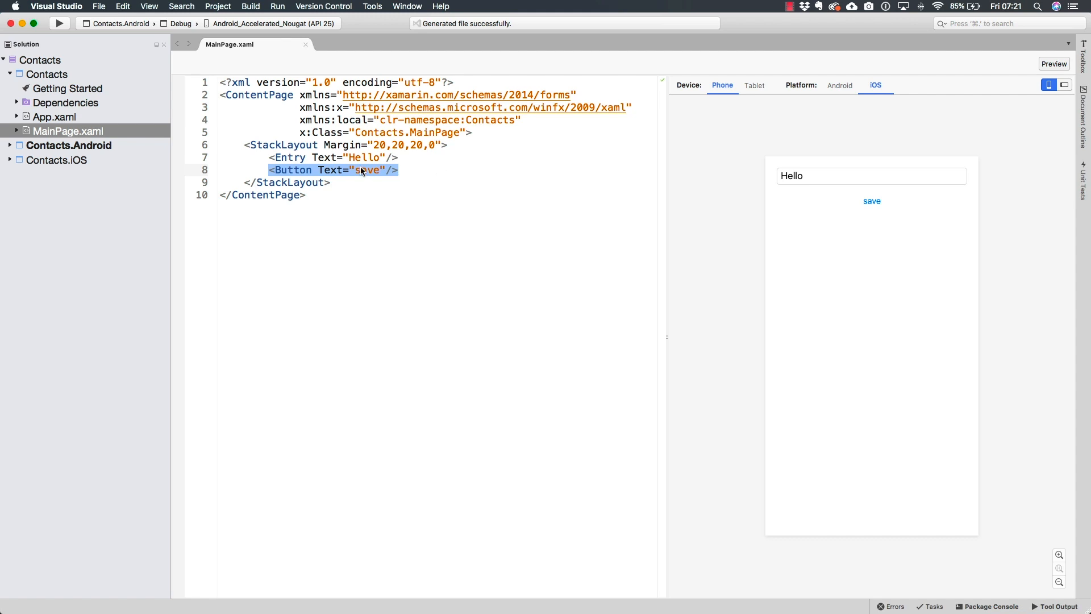
click(400, 156)
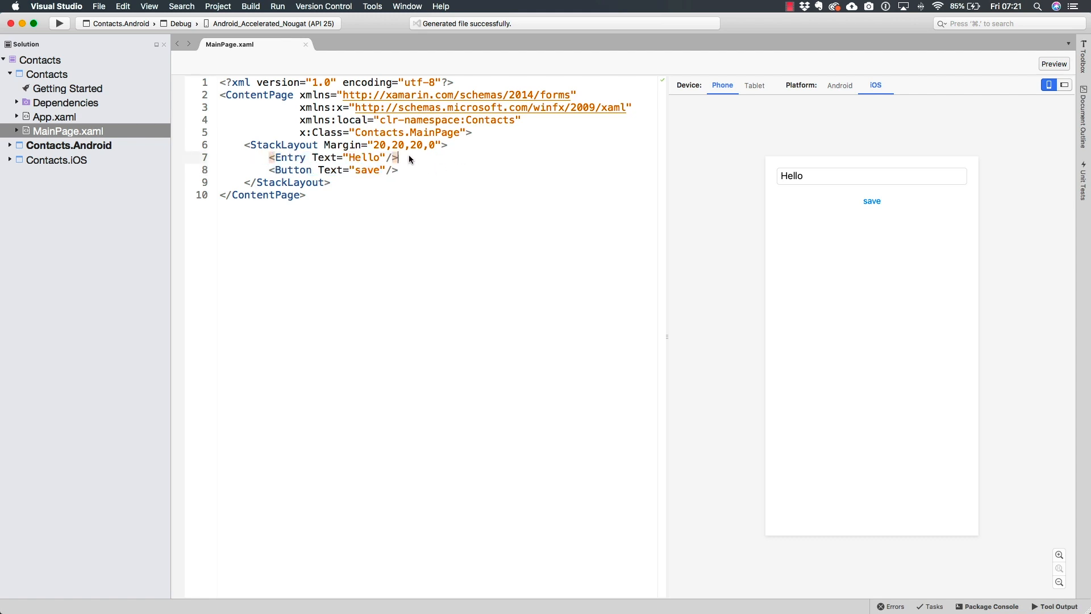
mouse_move(405, 160)
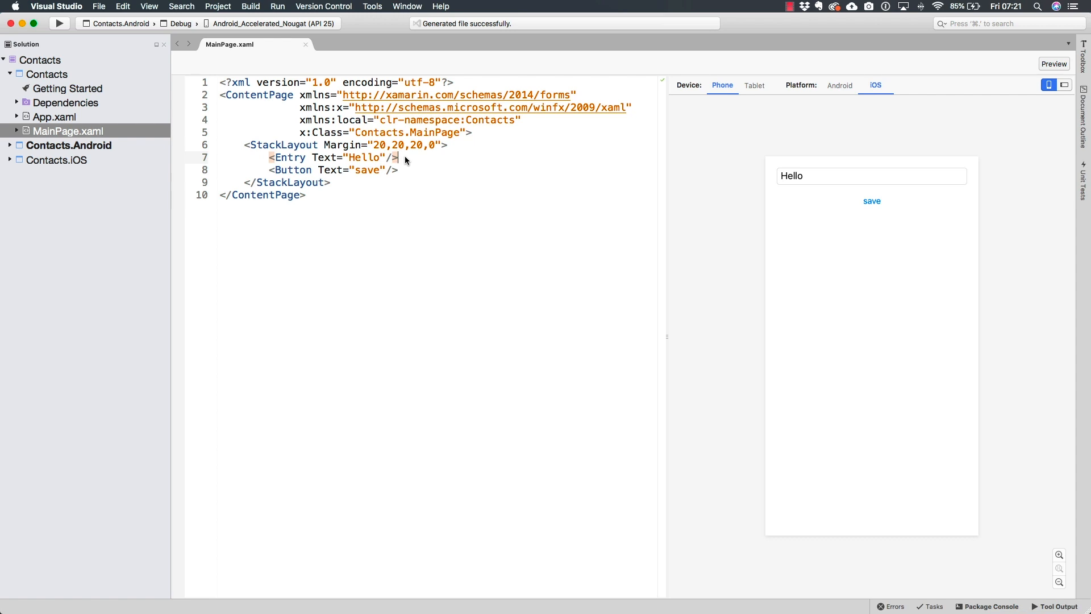